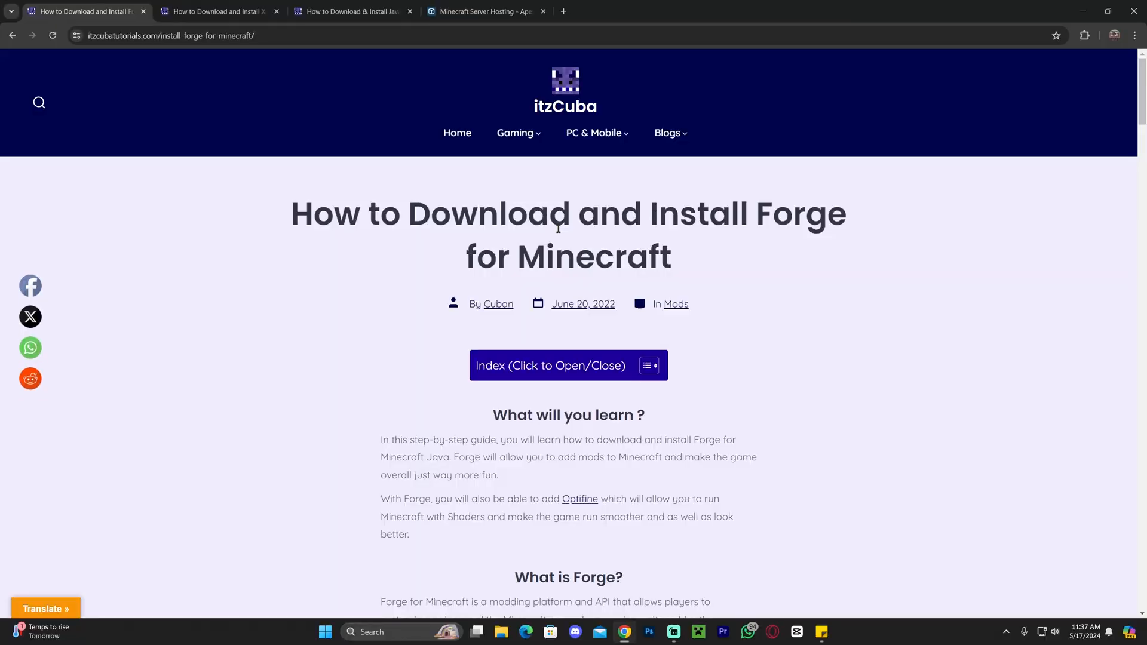
mouse_move(737, 257)
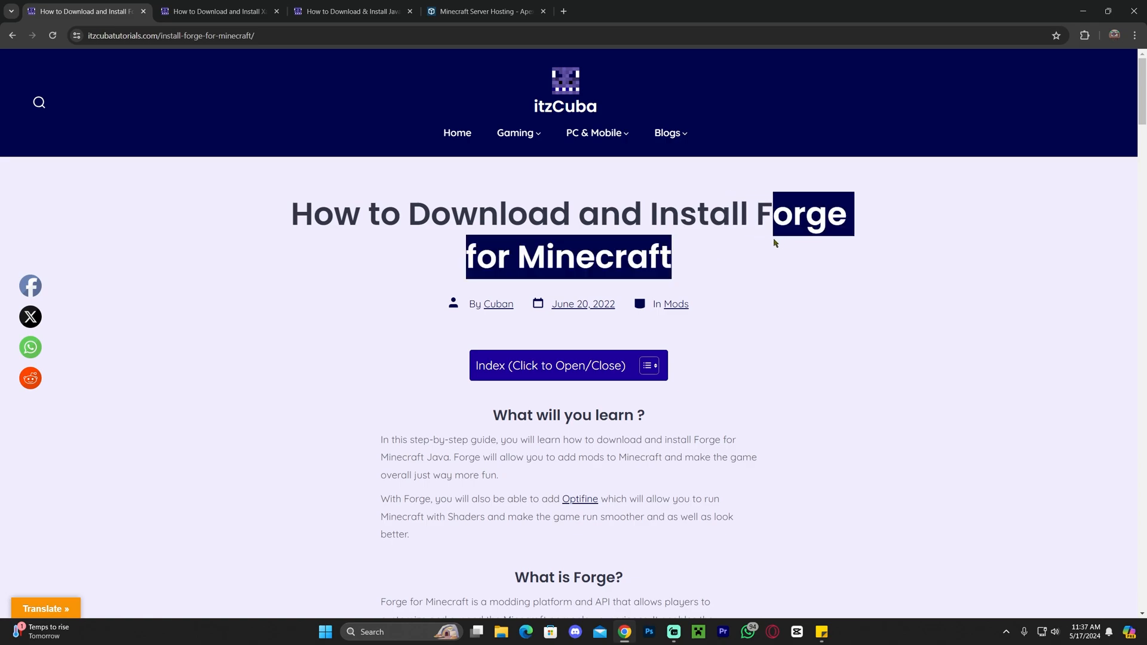
Scroll the itzCuba Forge guide down to Step 1 and its Download Forge Here button.
left_click(768, 242)
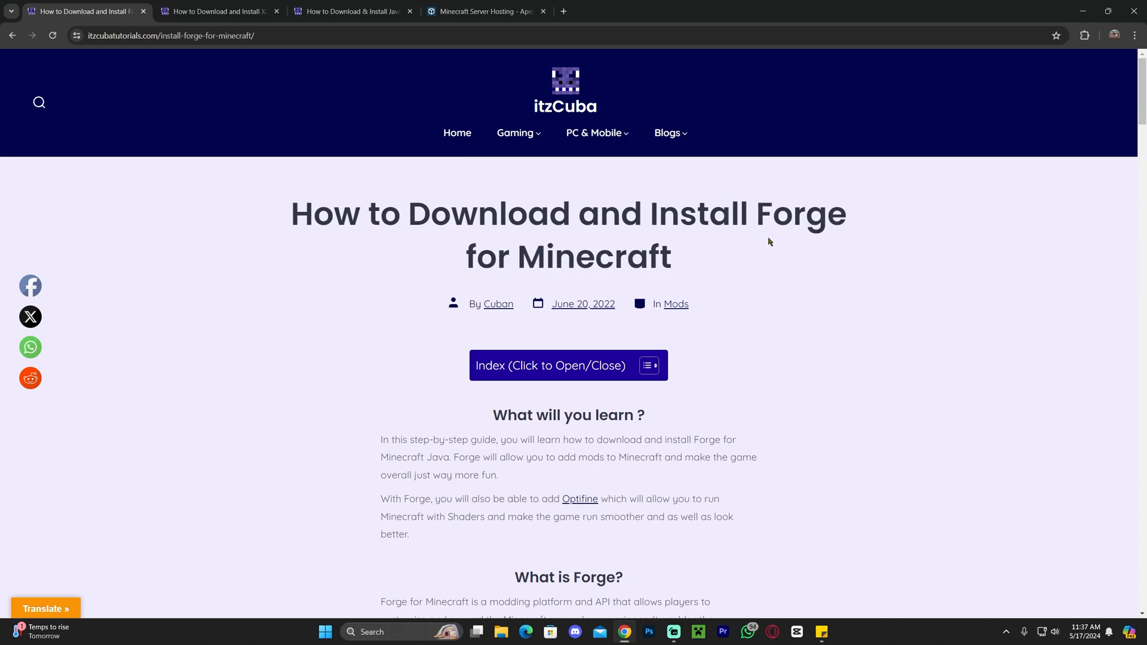
scroll("down", 3)
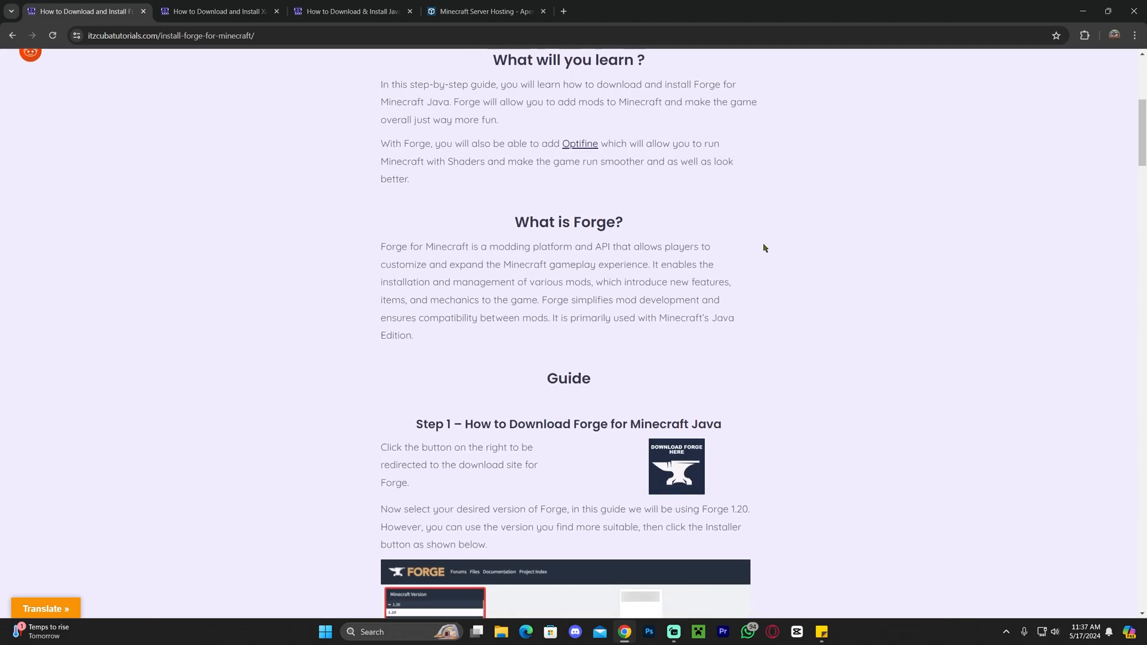
scroll("down", 3)
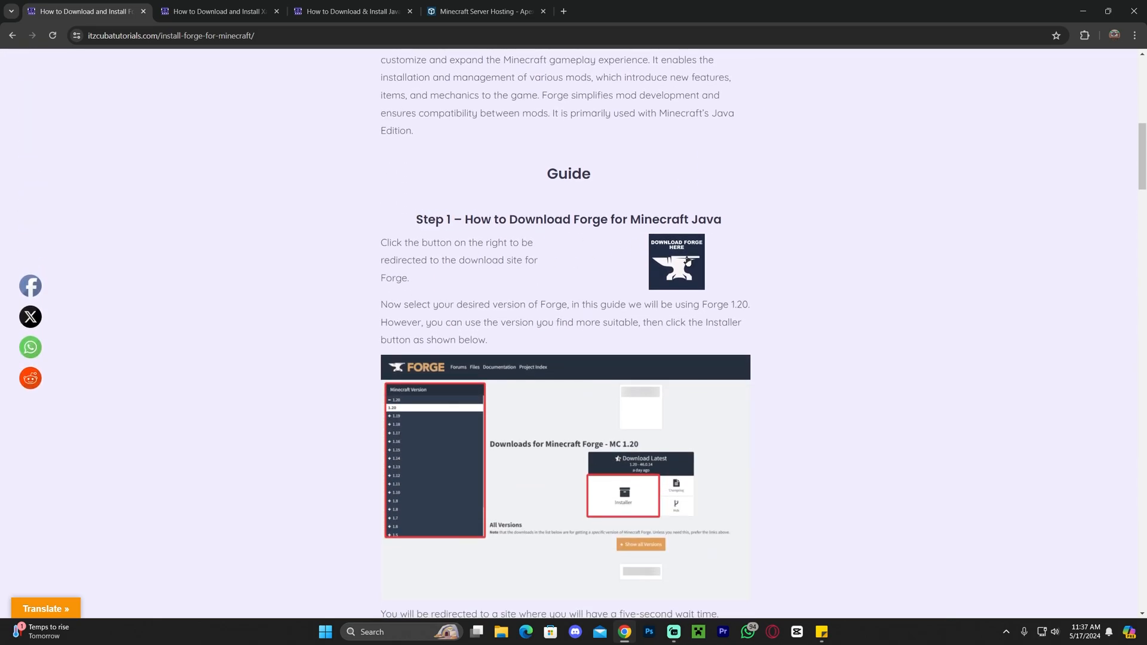
Open the Forge site, pick version 1.20.6 and start its Installer download.
left_click(674, 261)
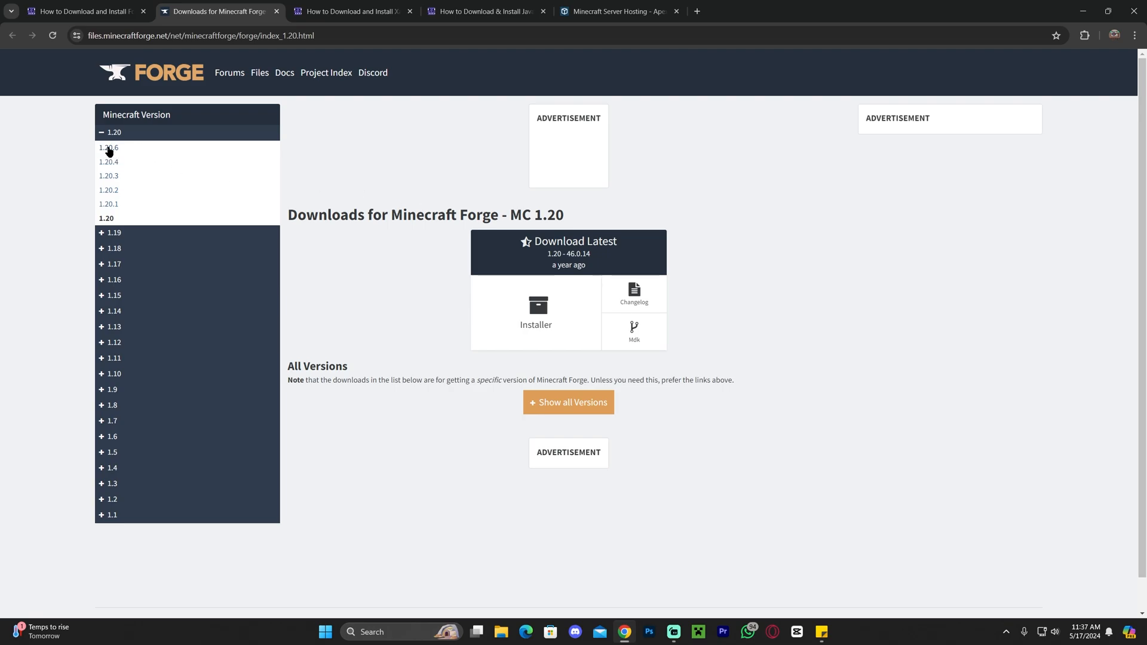
left_click(108, 147)
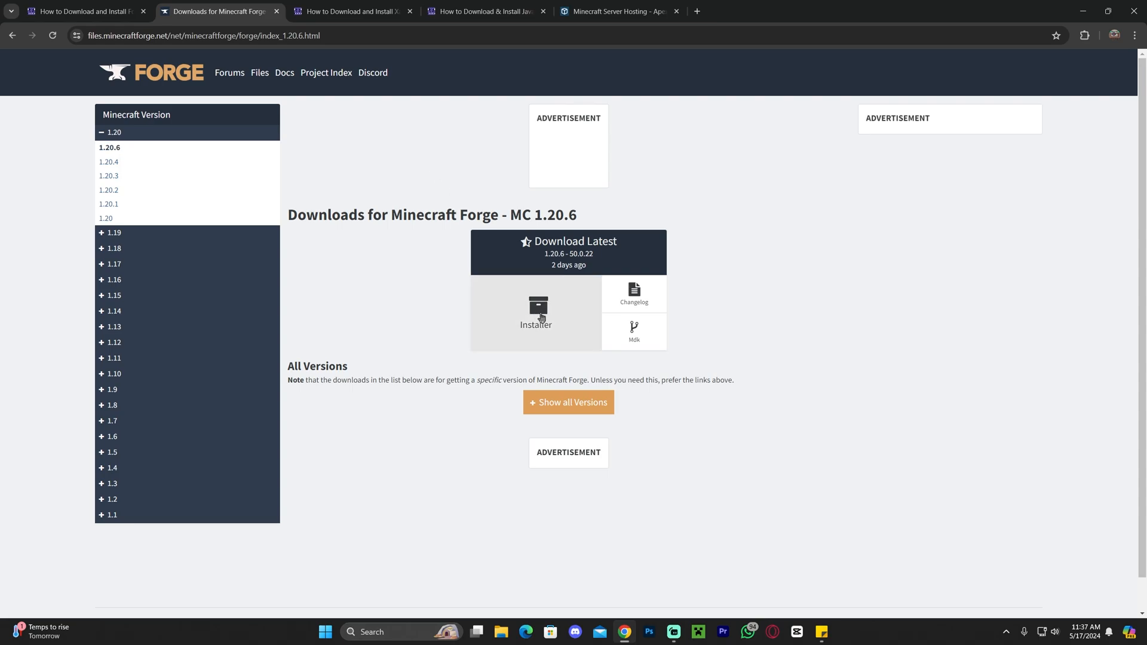
left_click(535, 313)
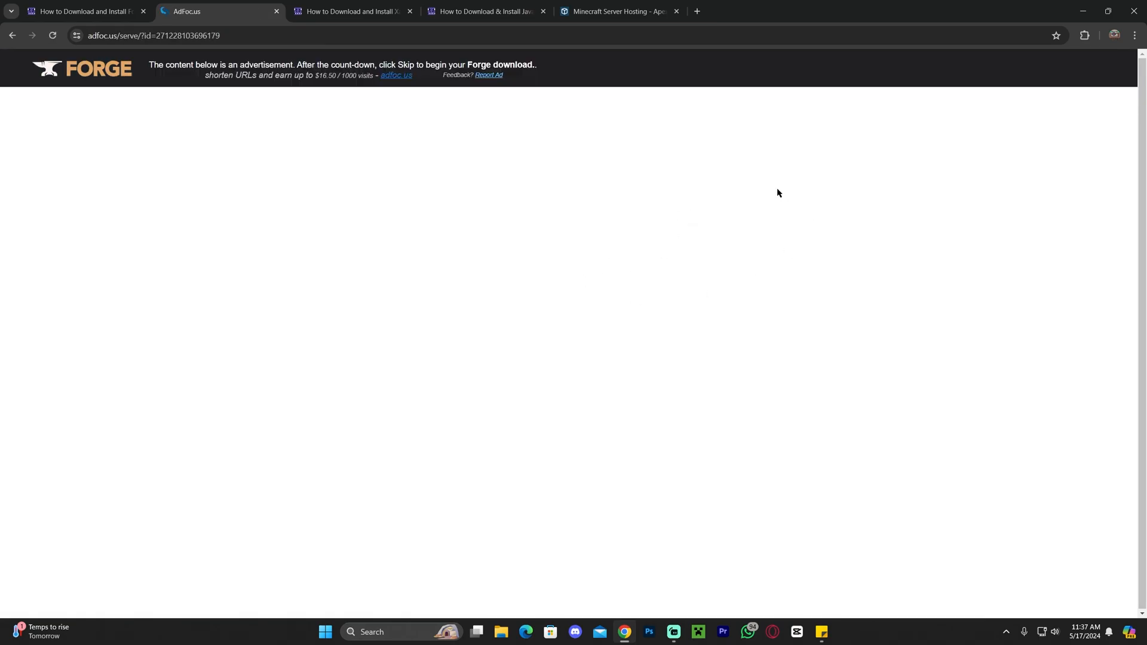
mouse_move(811, 192)
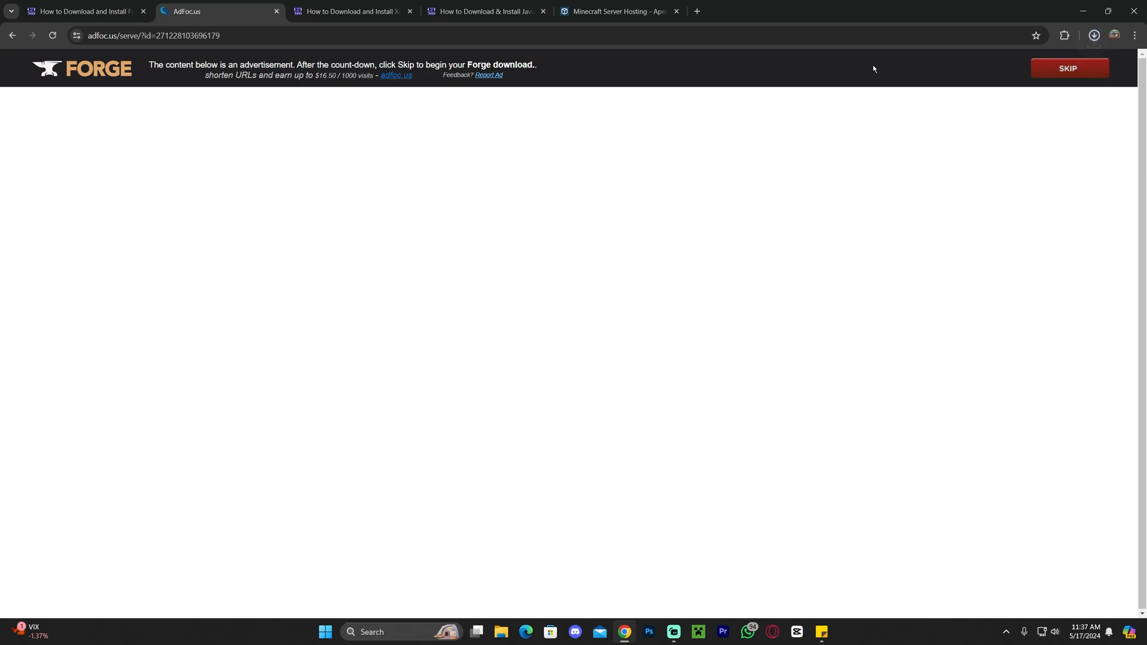
mouse_move(877, 162)
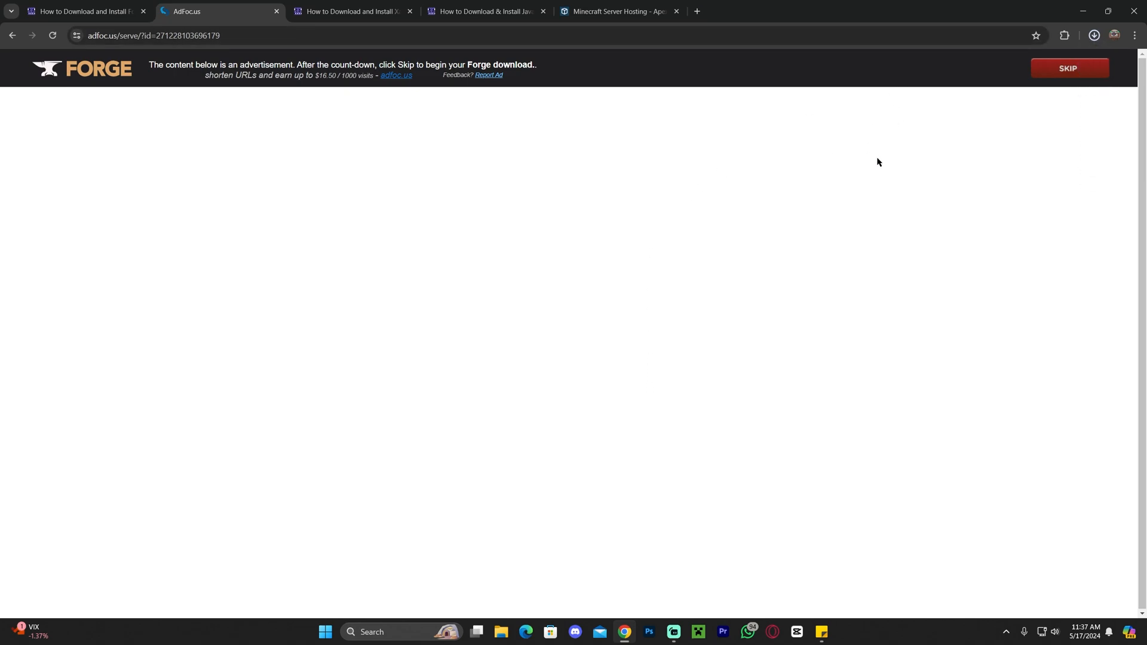
mouse_move(942, 97)
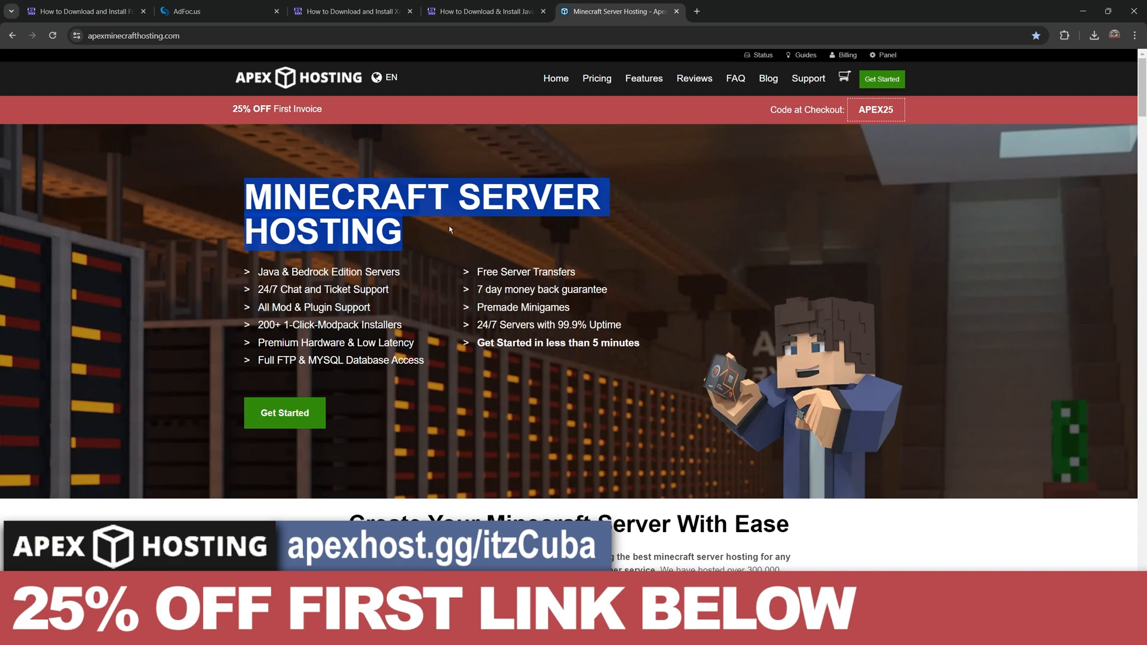
Scroll through the Apex Hosting page and close it to return to the guide.
left_click(449, 229)
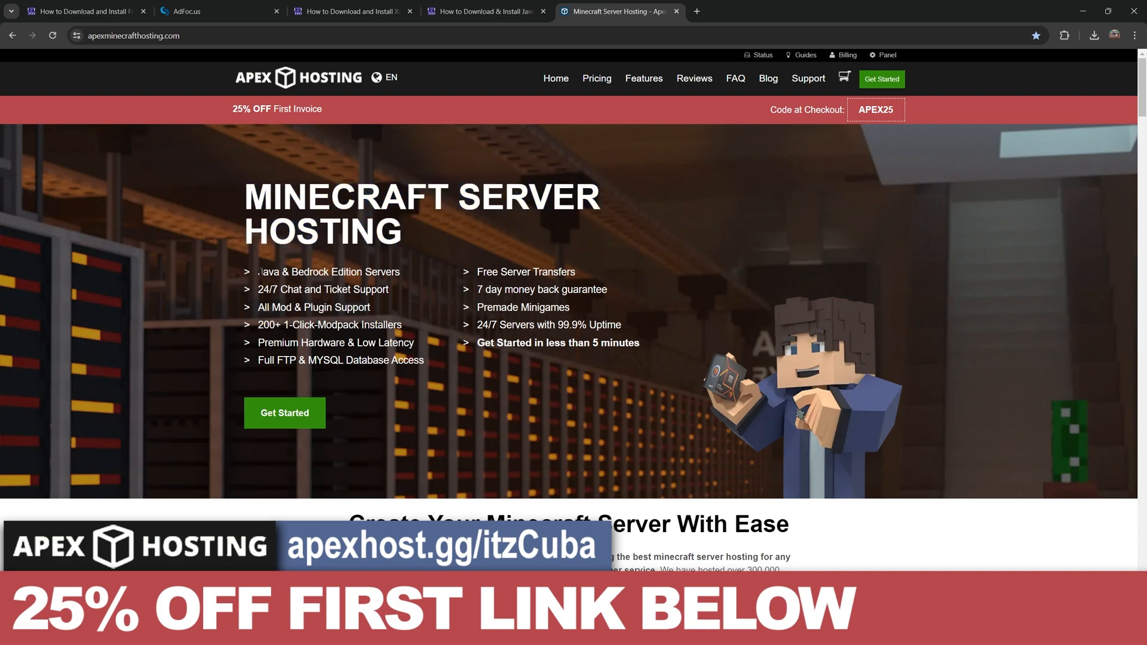
mouse_move(416, 258)
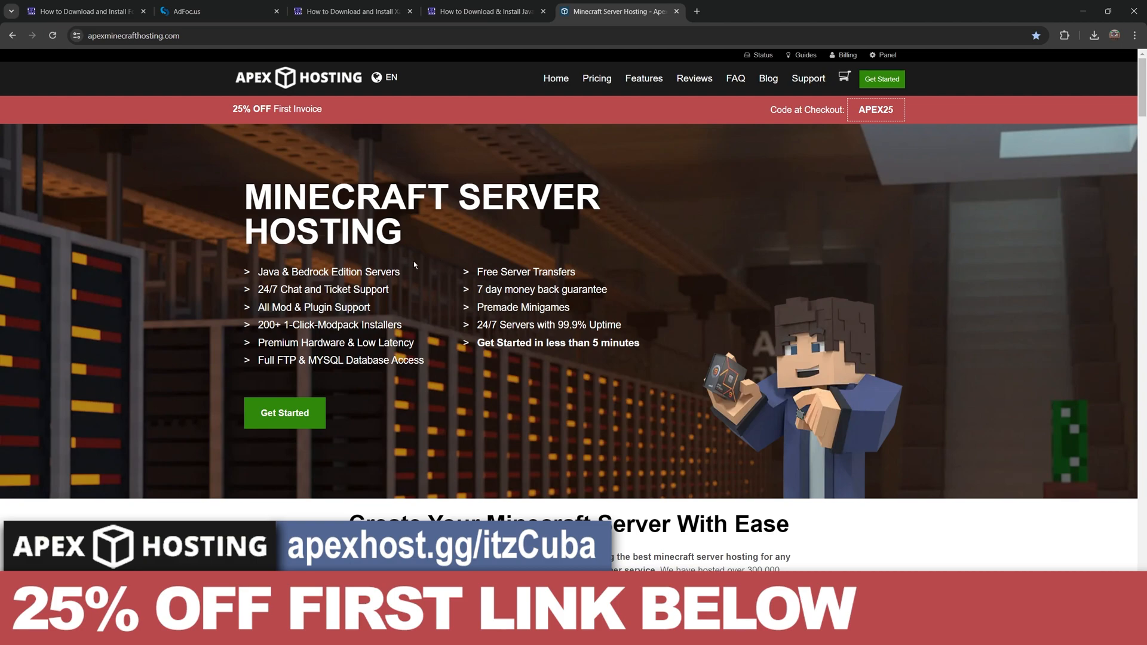
mouse_move(424, 272)
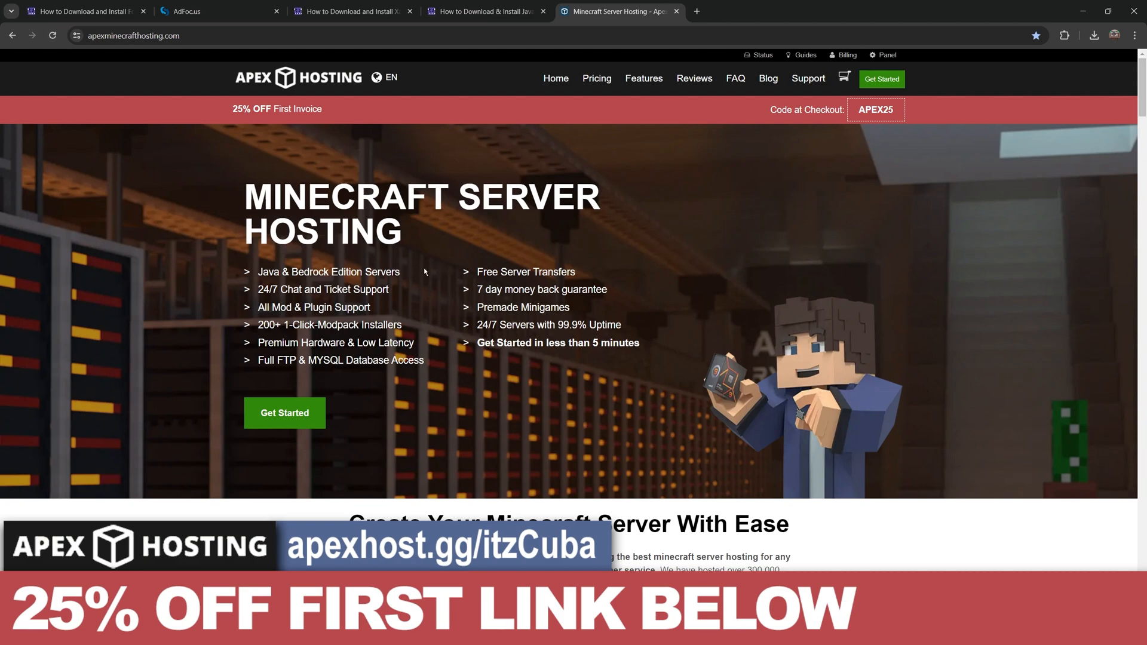
scroll("down", 3)
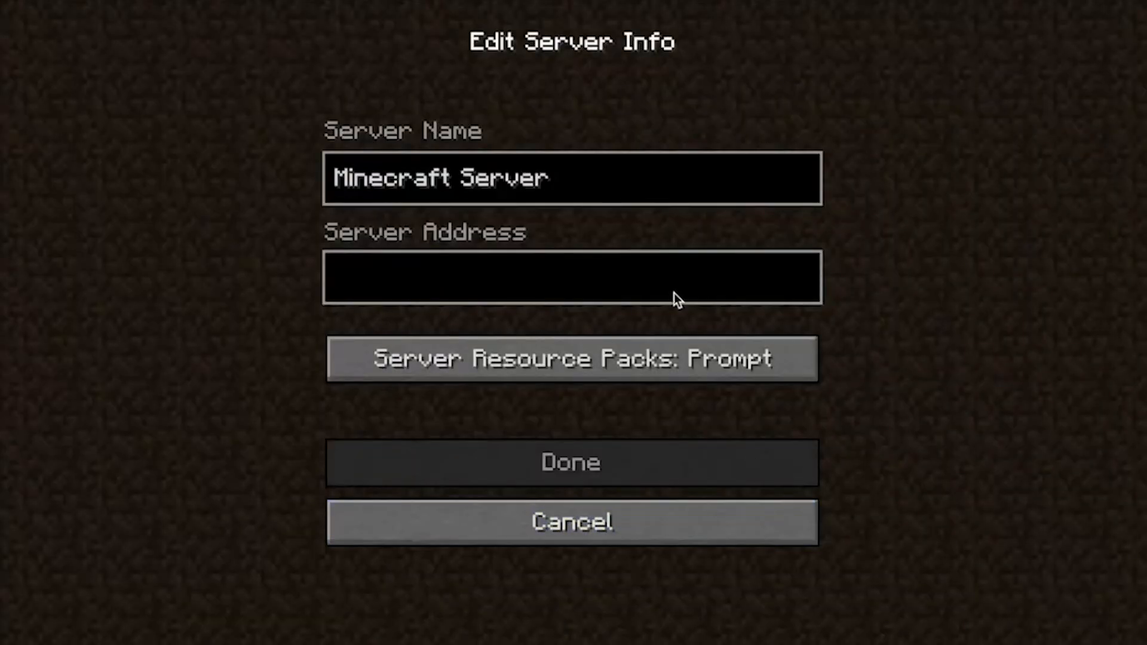
left_click(573, 462)
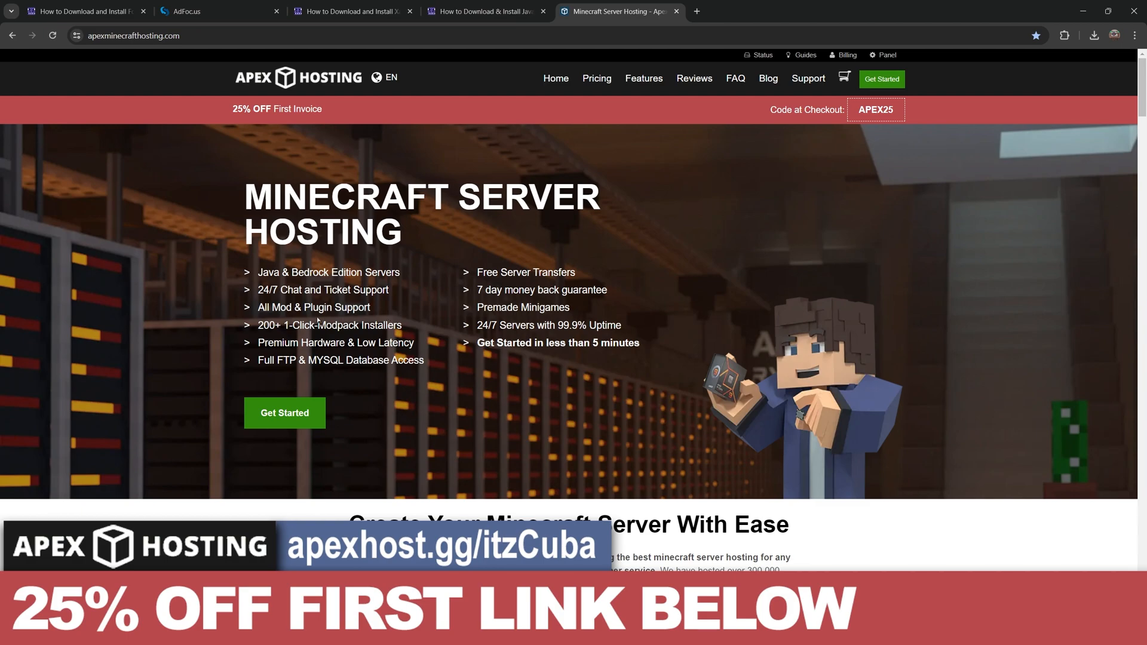
mouse_move(406, 329)
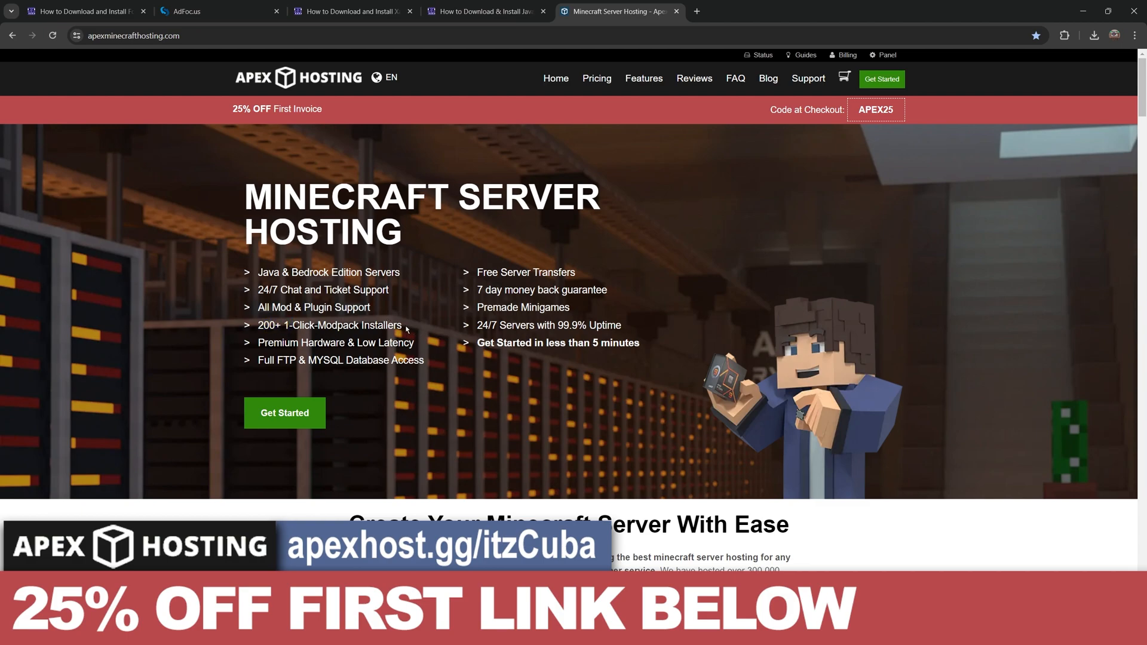
mouse_move(576, 360)
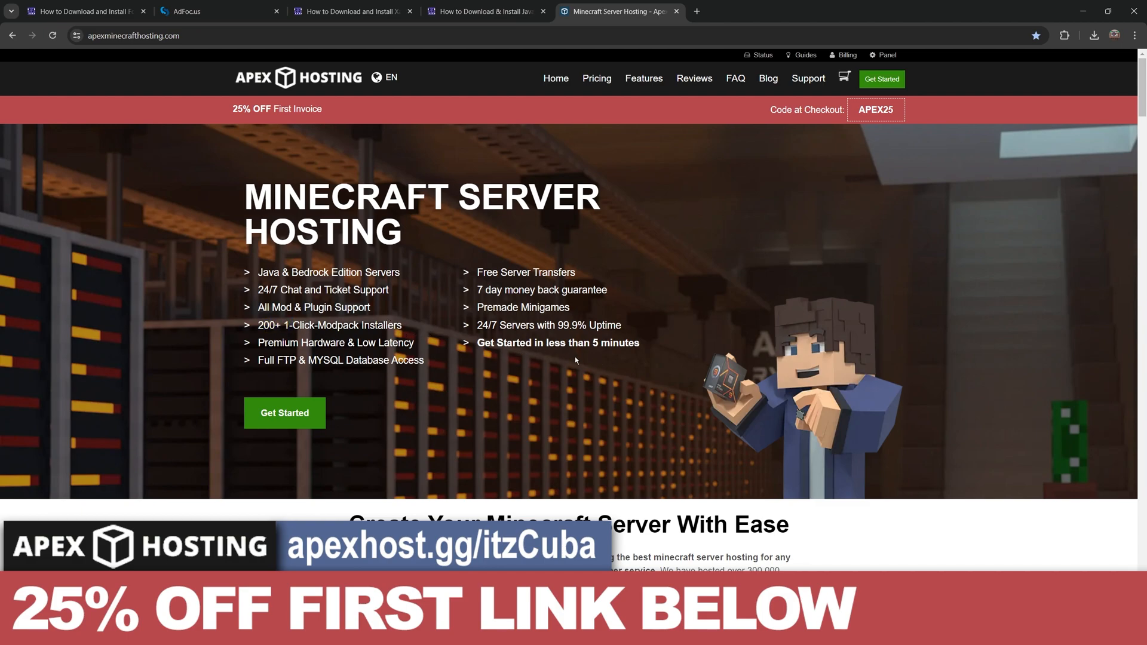
mouse_move(452, 196)
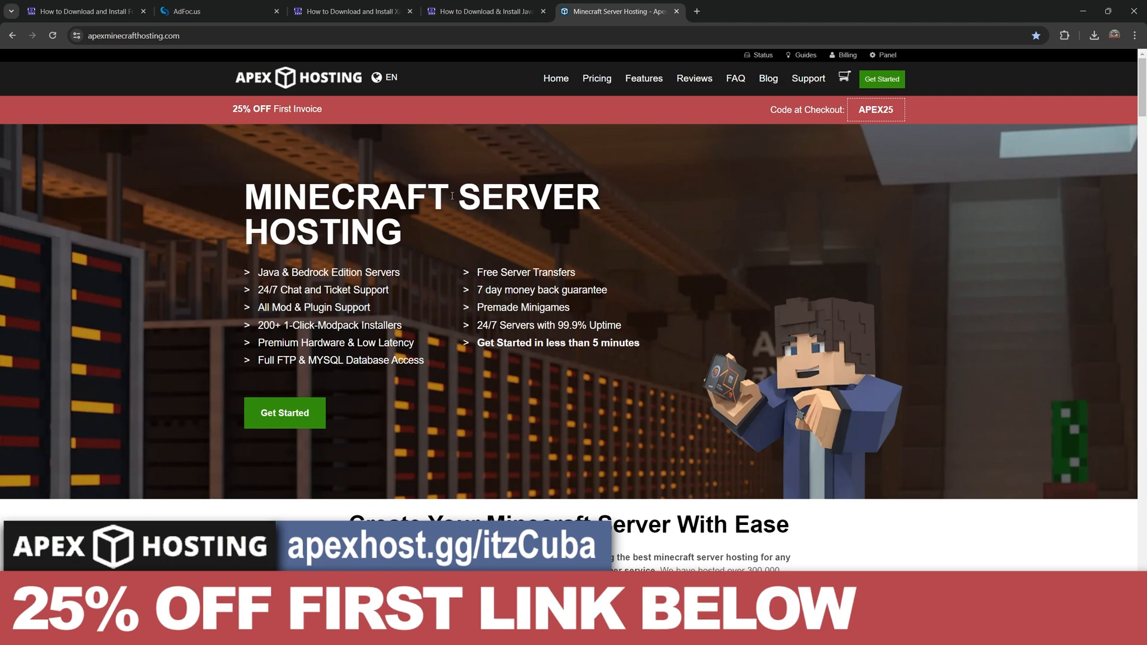
mouse_move(440, 167)
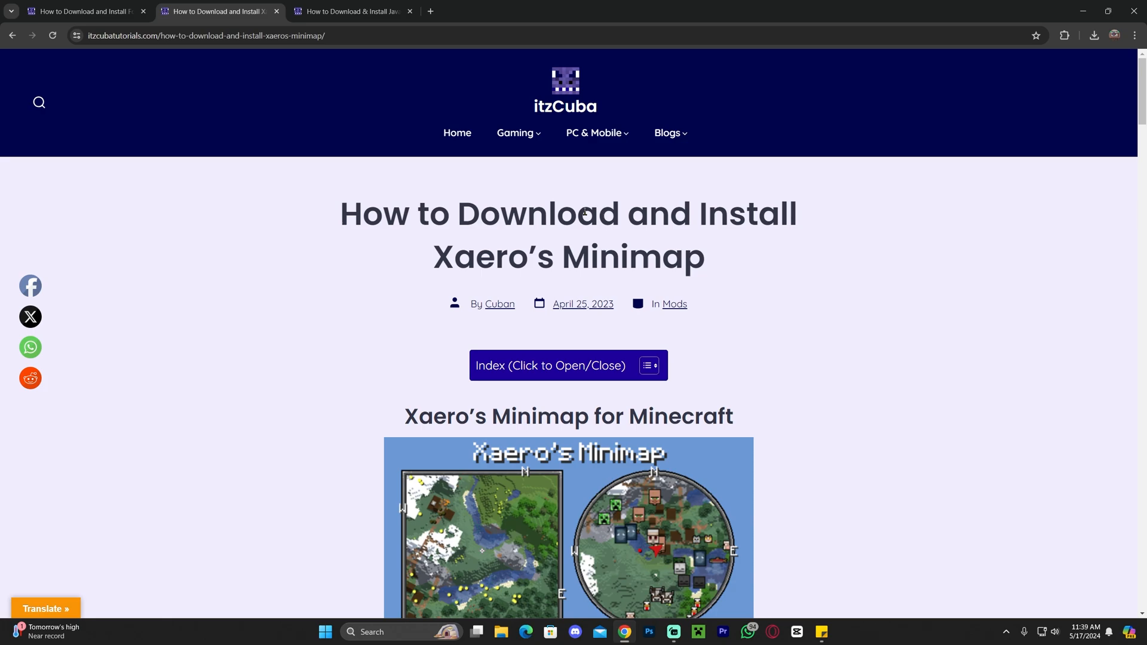
mouse_move(692, 260)
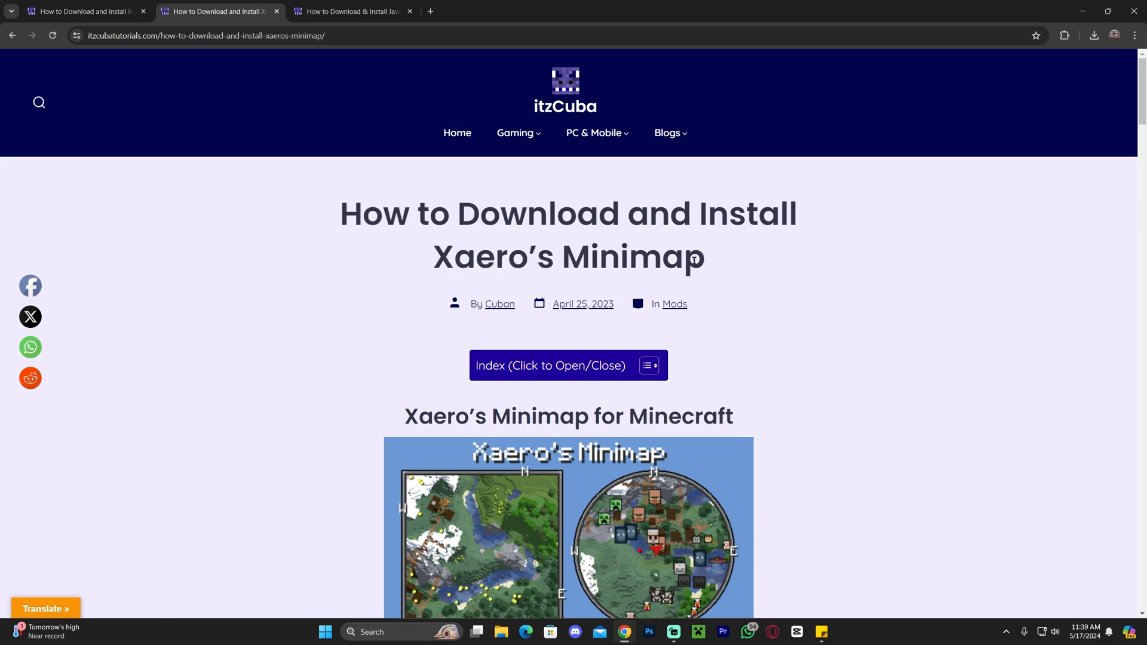
mouse_move(766, 260)
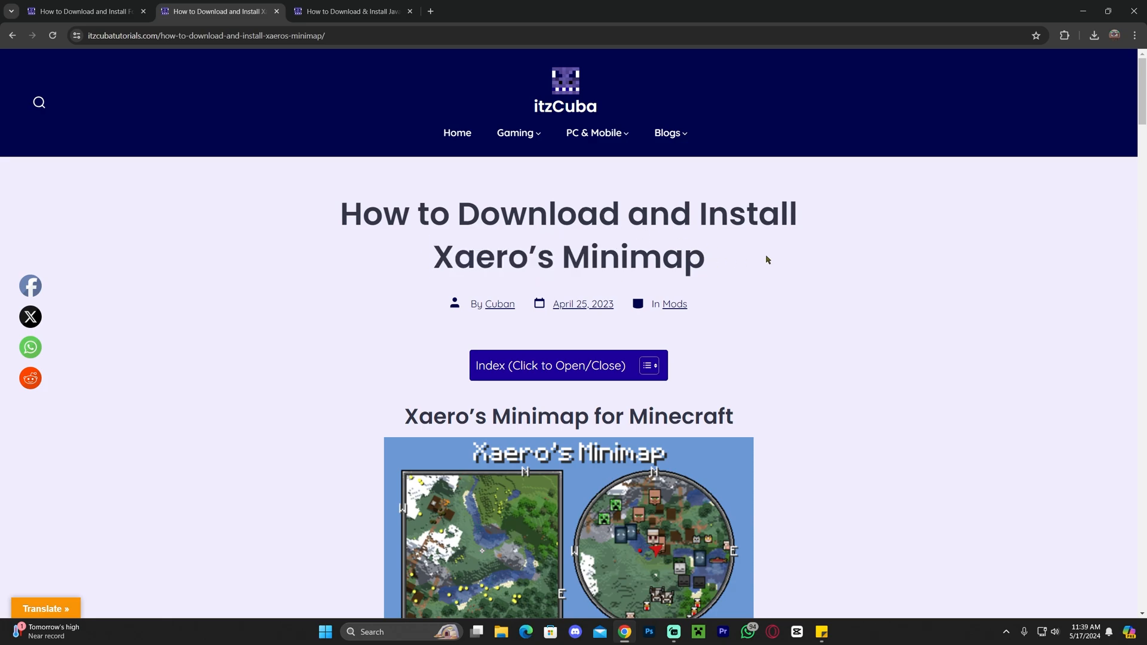
mouse_move(762, 247)
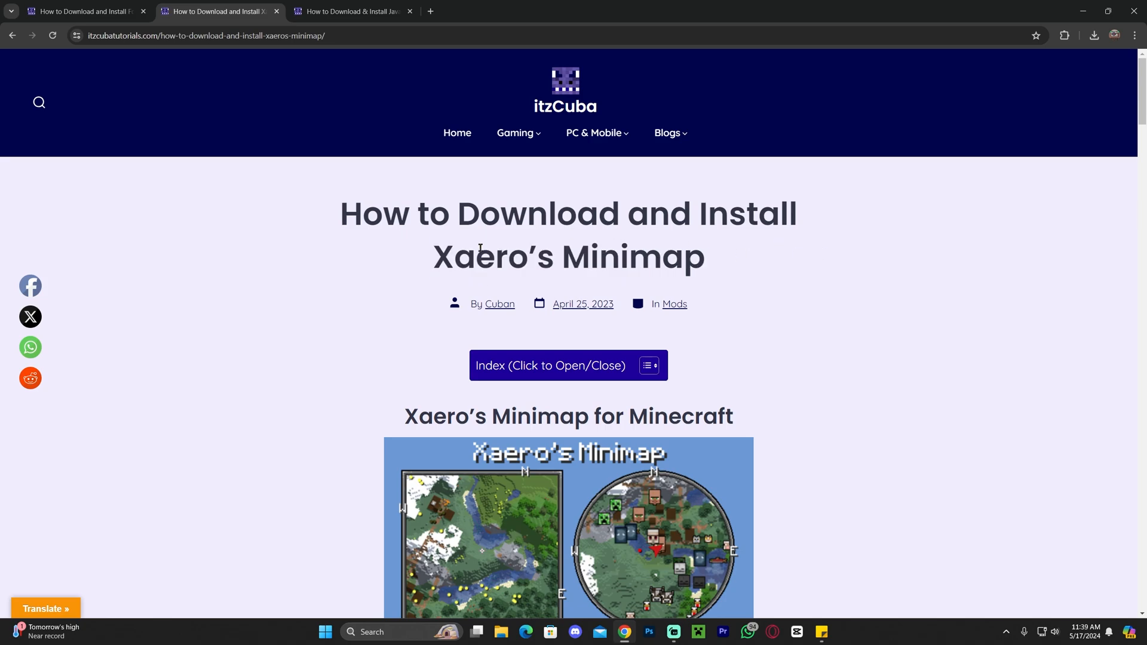
Scroll the Xaero's Minimap guide down to Step 1's download button.
scroll("down", 3)
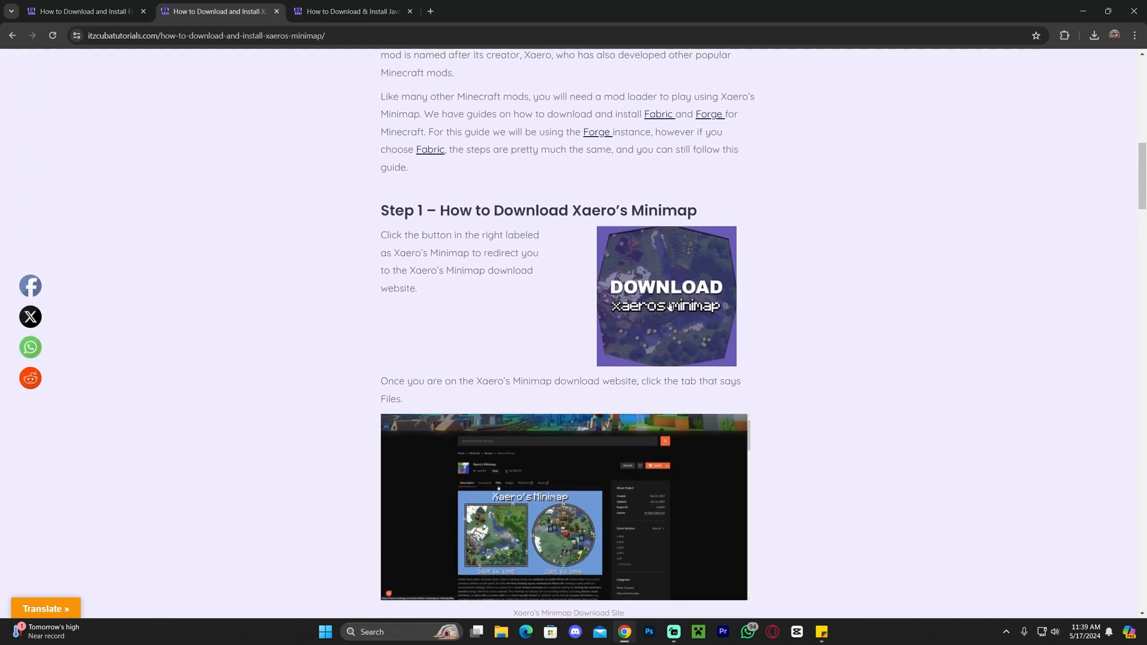
Open Xaero's Minimap on CurseForge and scroll its Files list toward the Forge 1.20.6 builds.
left_click(665, 297)
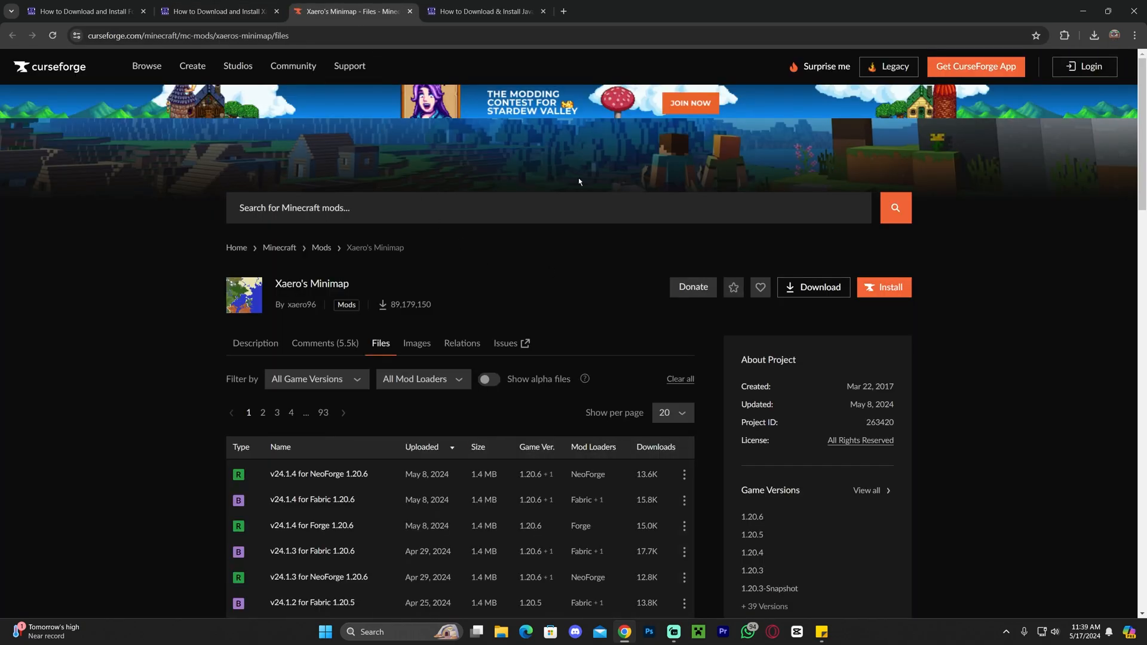
scroll("down", 3)
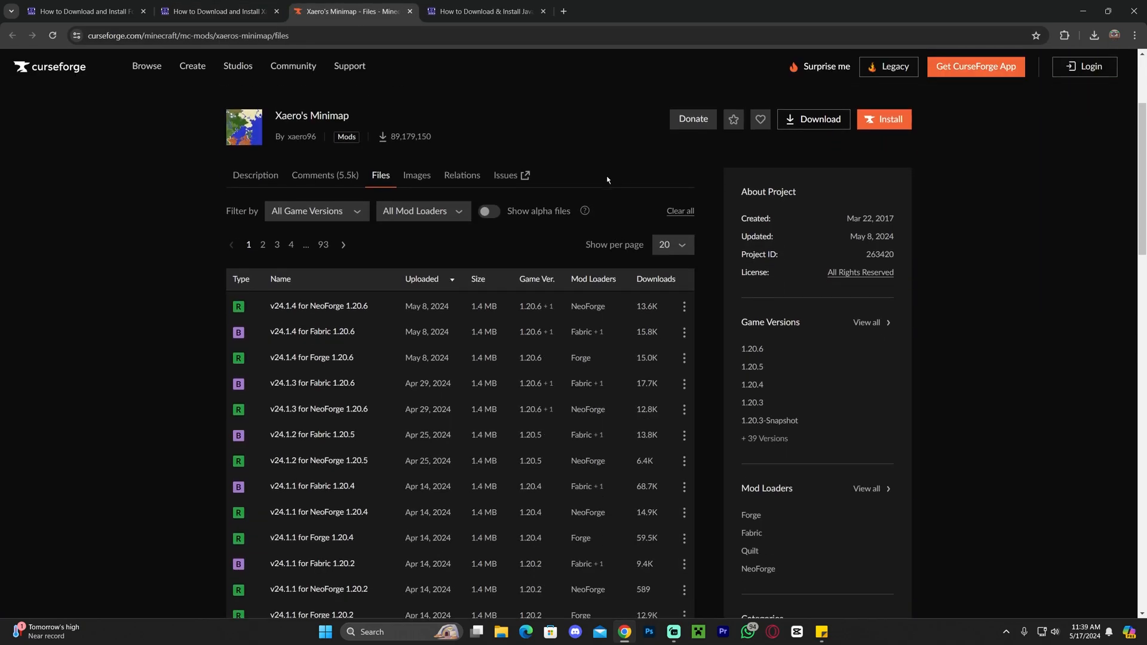
mouse_move(596, 169)
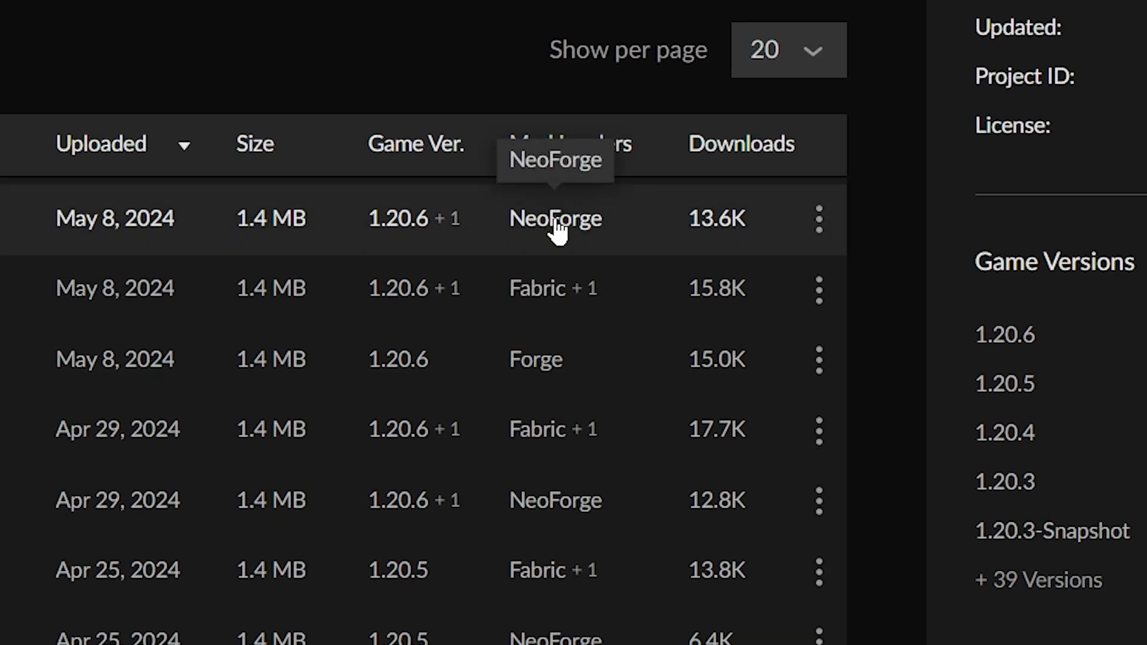
mouse_move(535, 359)
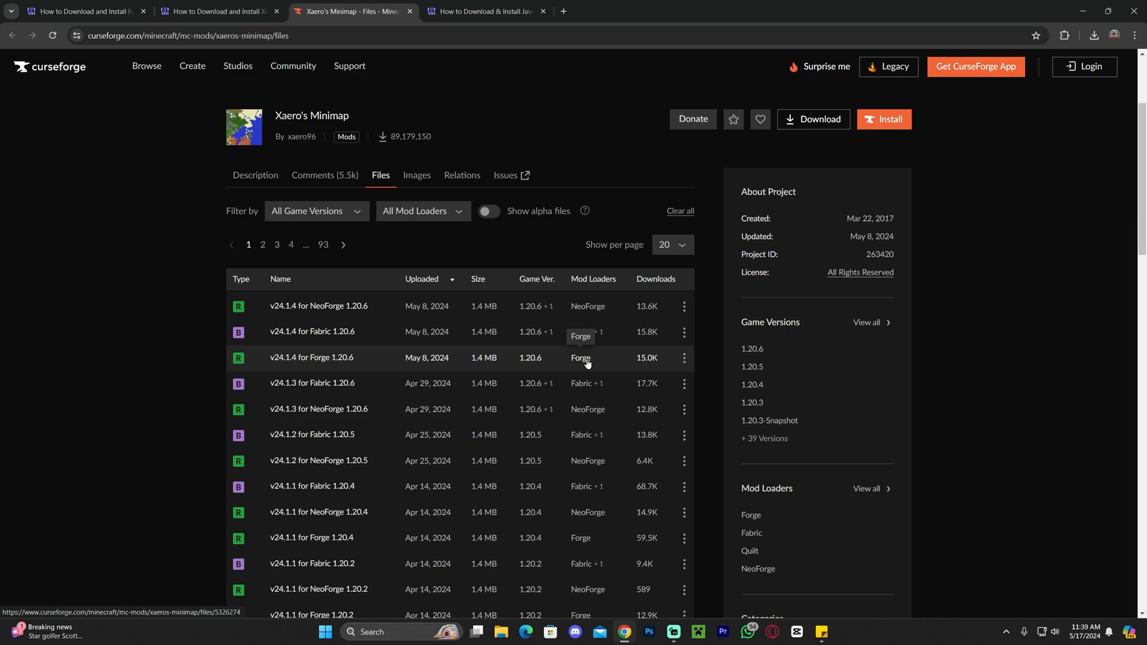
mouse_move(530, 359)
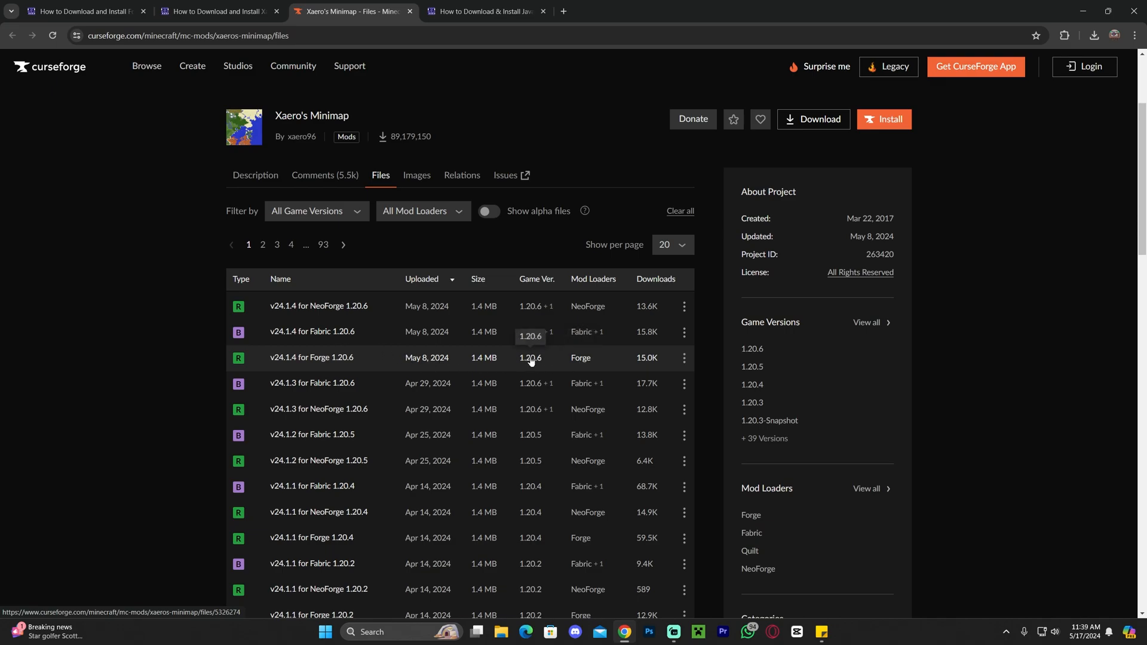
mouse_move(577, 360)
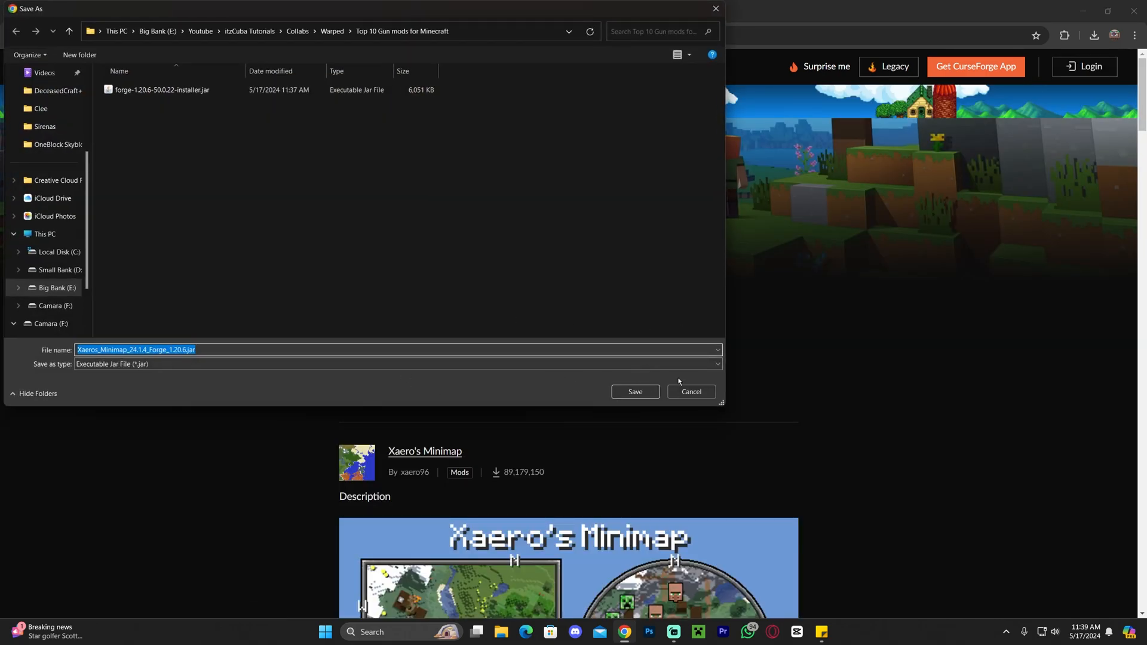
Save Xaeros_Minimap_24.1.4_Forge_1.20.6.jar to the desktop beside the Forge installer.
left_click(633, 391)
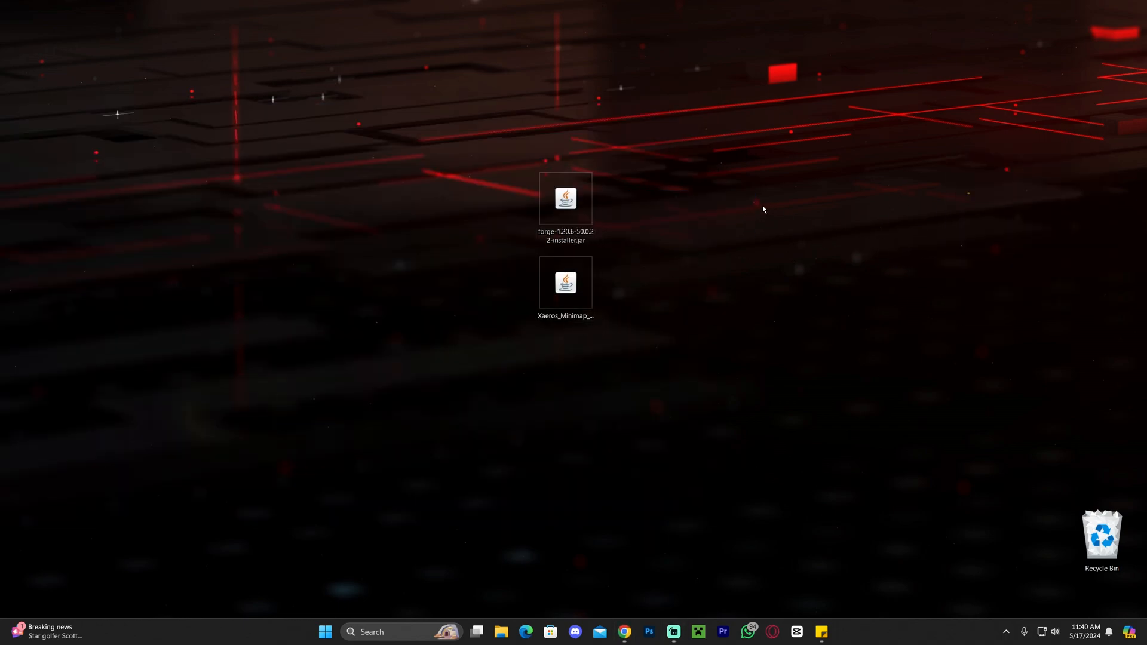
mouse_move(730, 215)
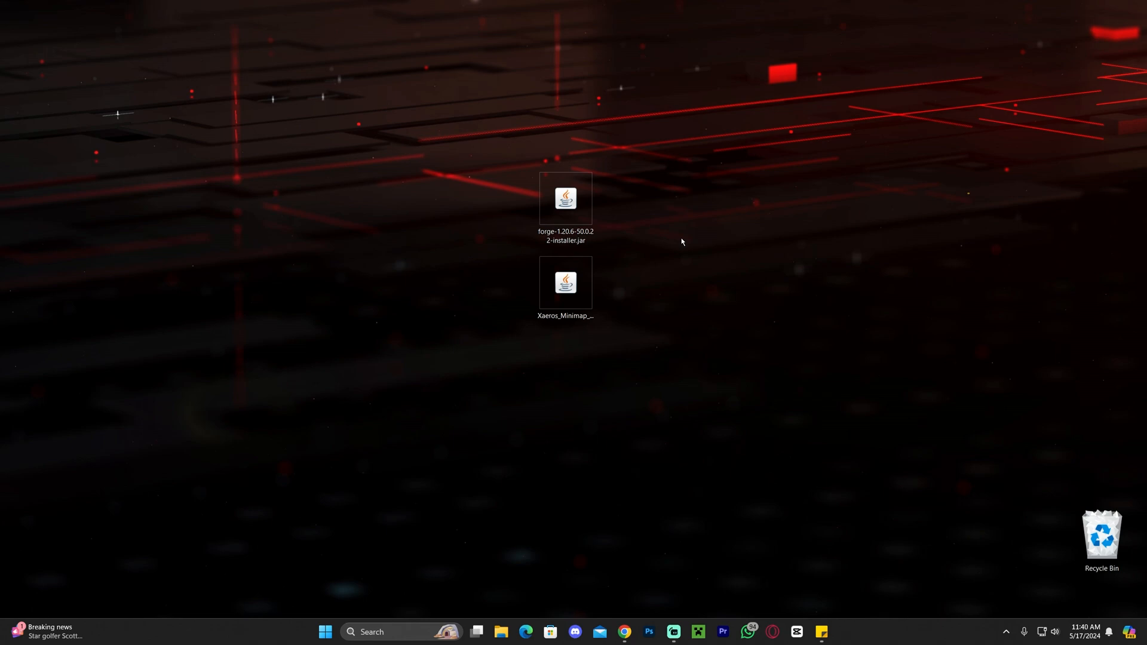
mouse_move(711, 226)
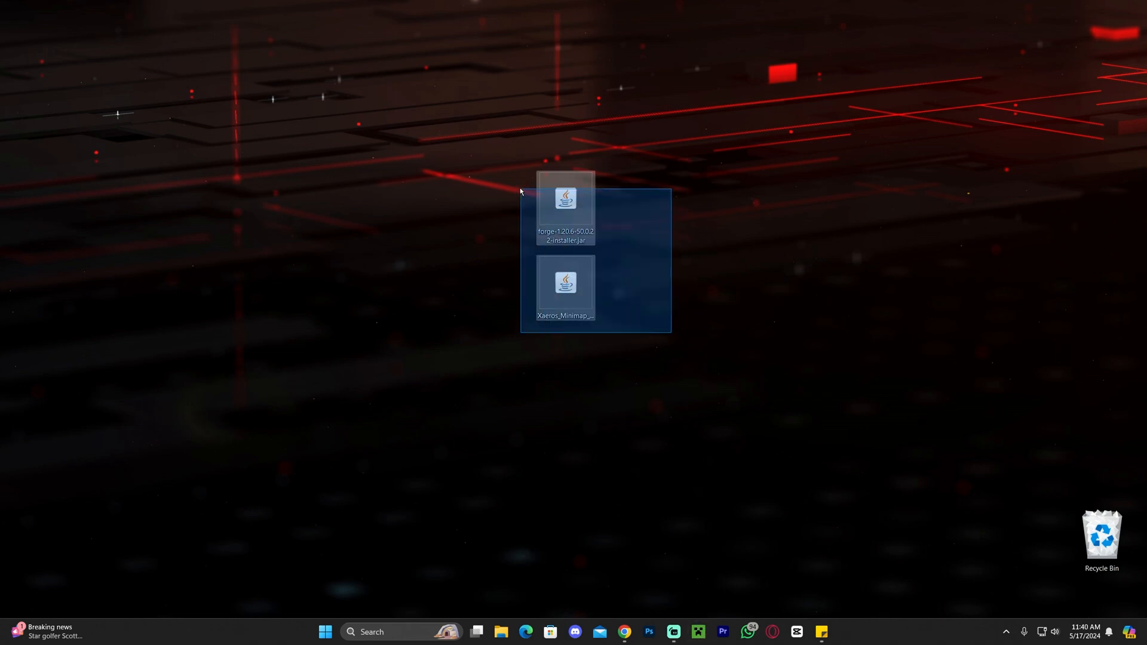
left_click(664, 237)
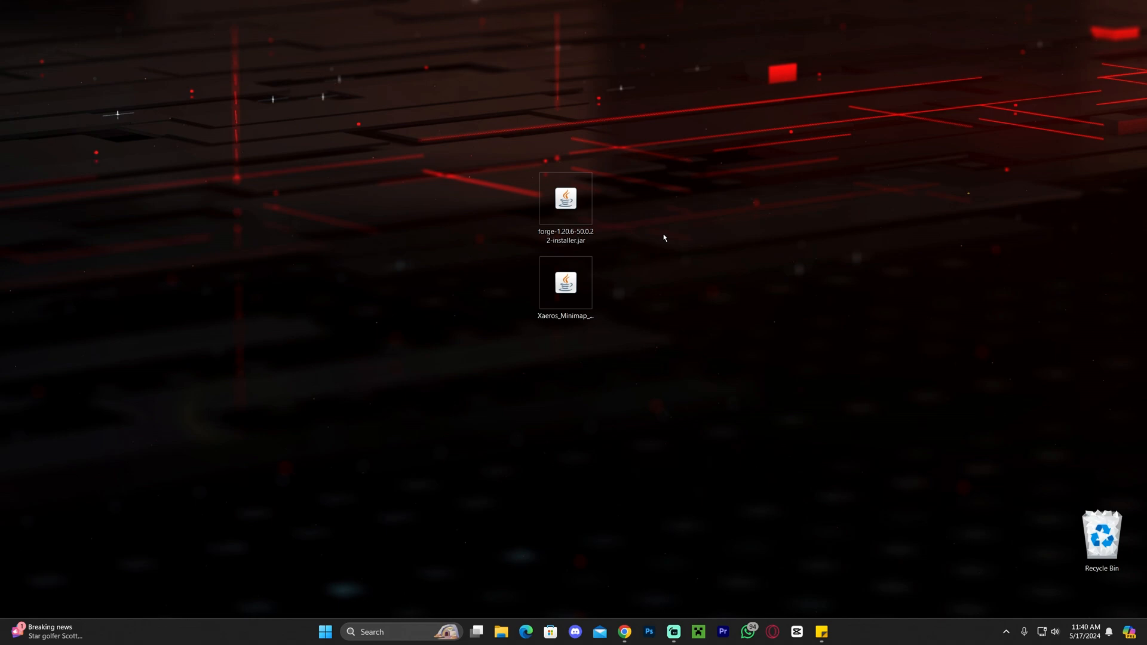
mouse_move(656, 236)
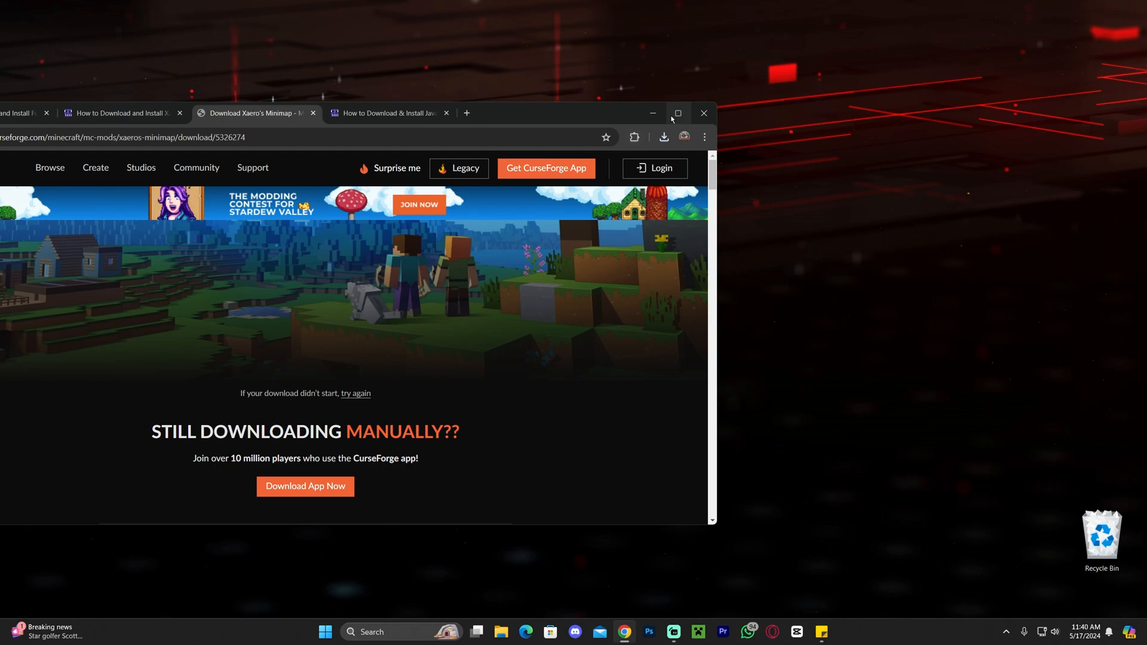
Skim the Java 21 install guide on itzCuba Tutorials, then minimize Chrome.
left_click(675, 112)
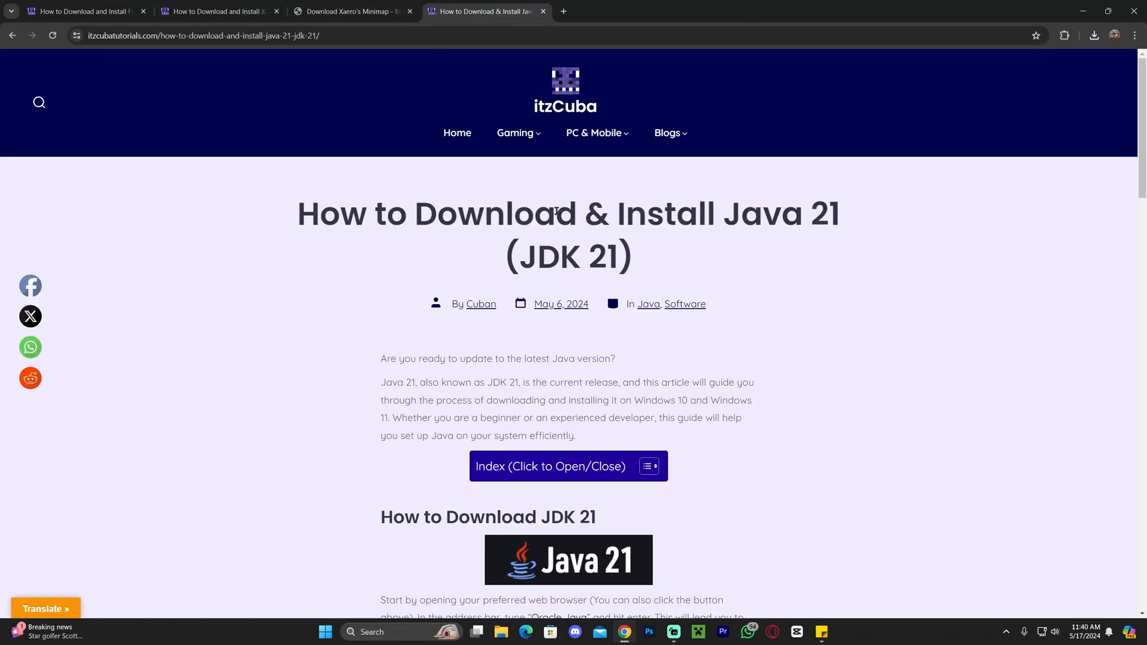
scroll("down", 3)
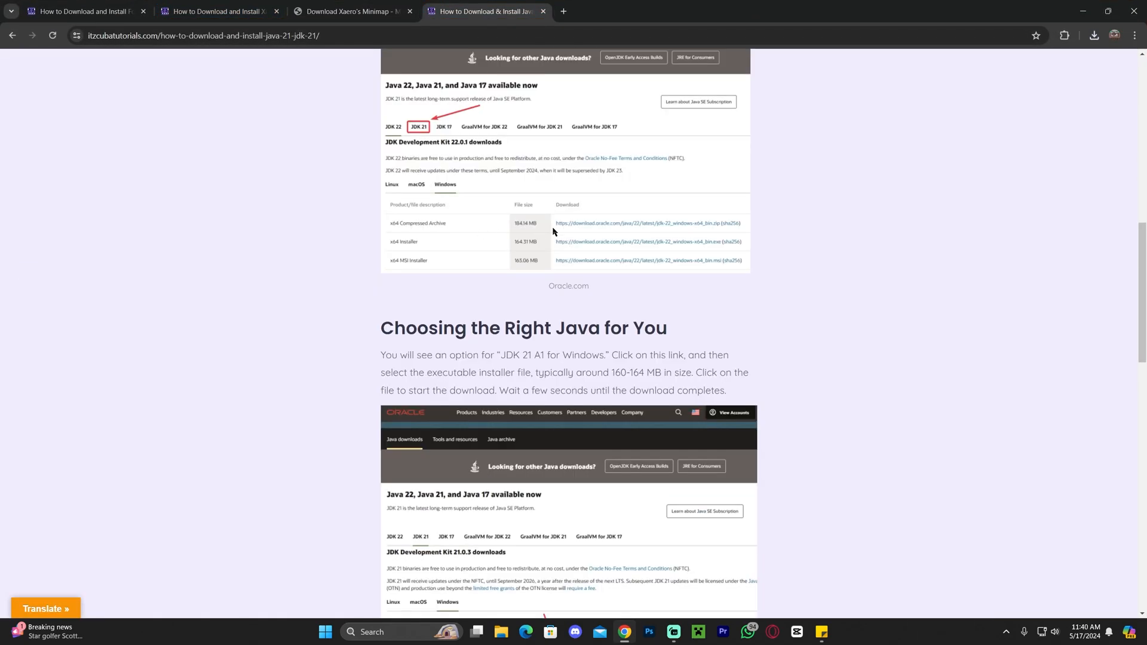
scroll("down", 3)
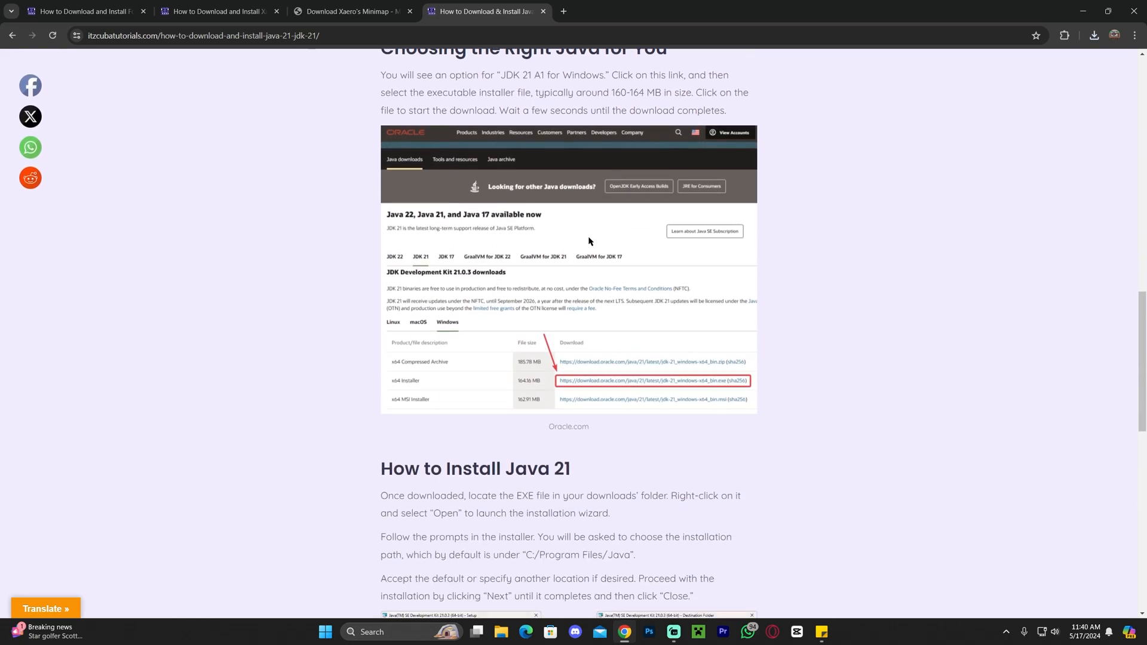
scroll("down", 3)
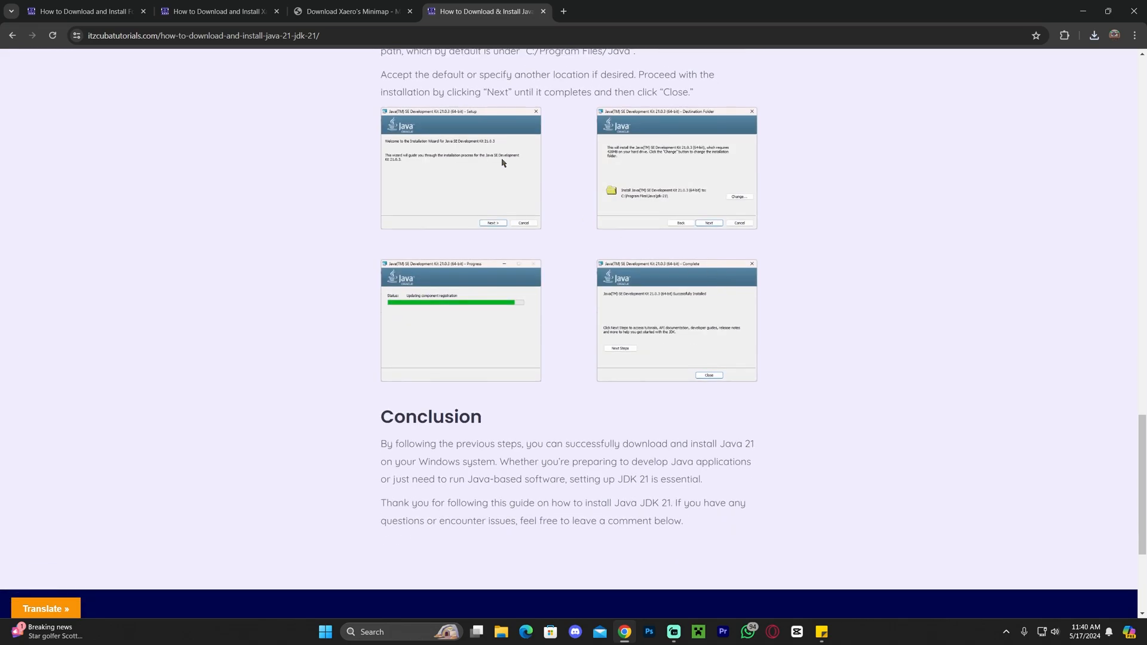
mouse_move(563, 342)
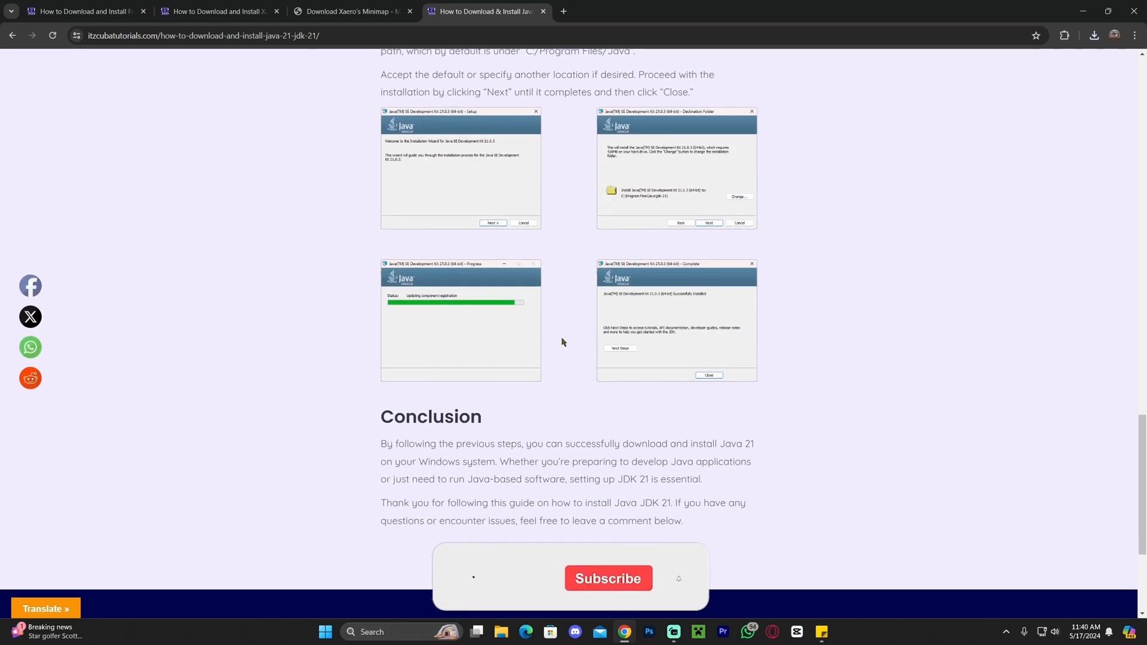
scroll("up", 3)
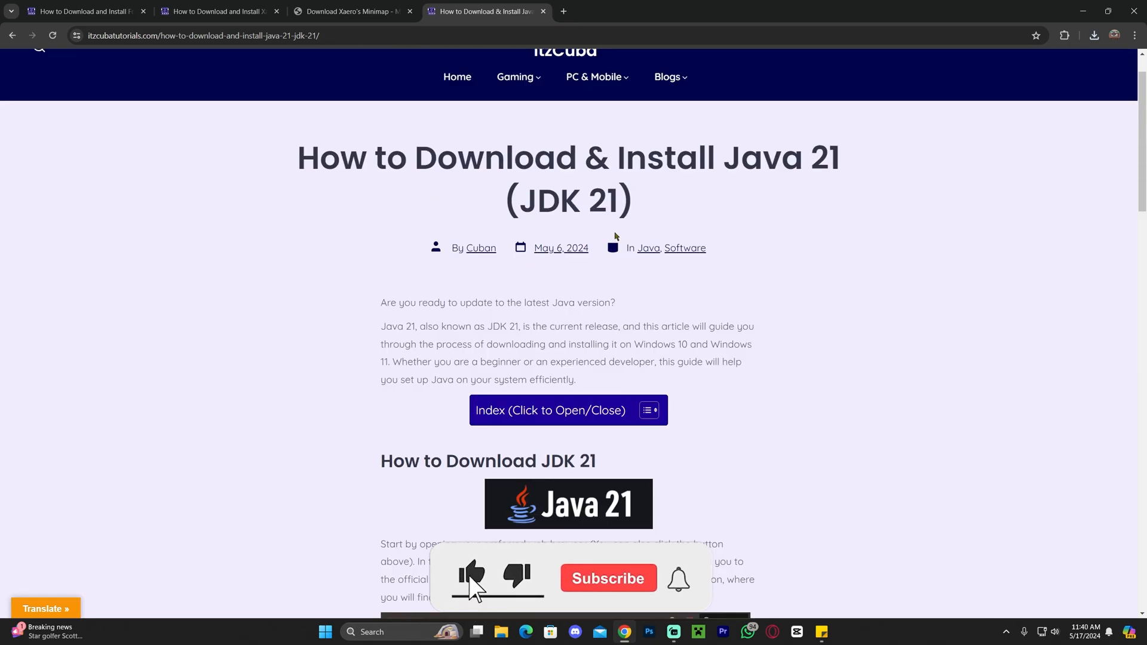
left_click(1106, 10)
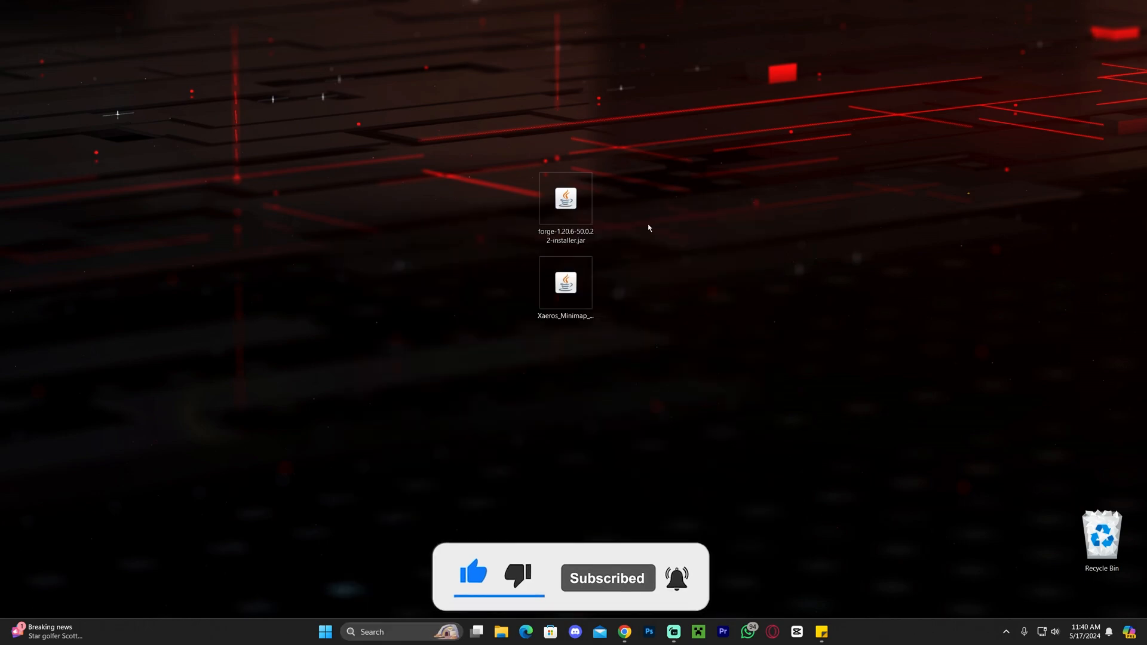
mouse_move(697, 327)
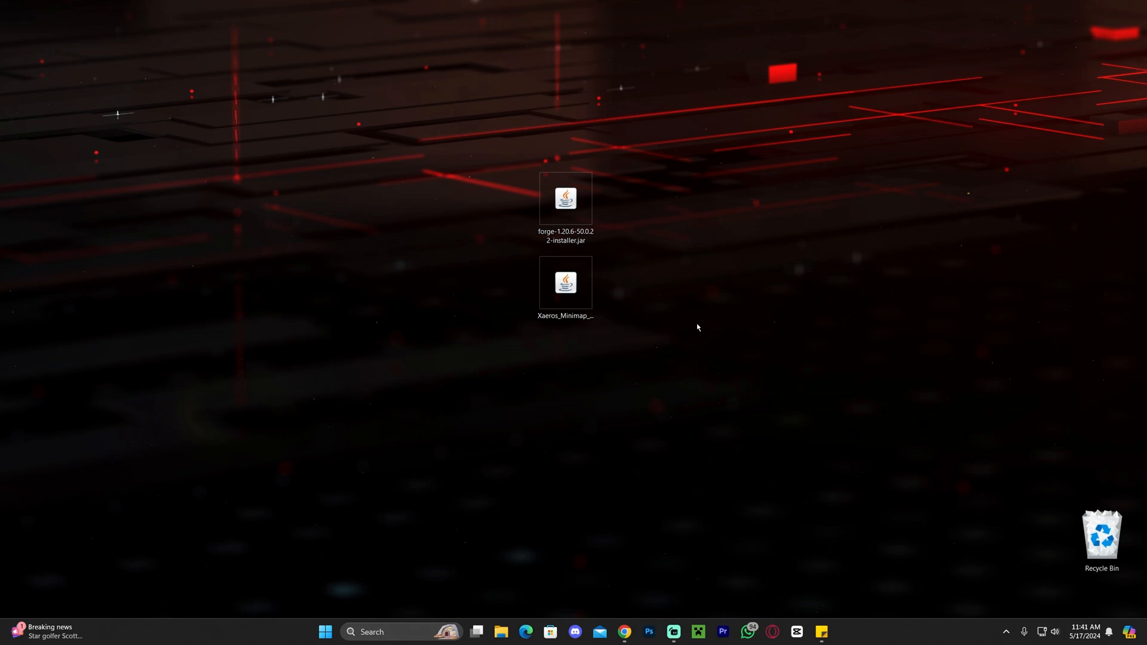
mouse_move(717, 271)
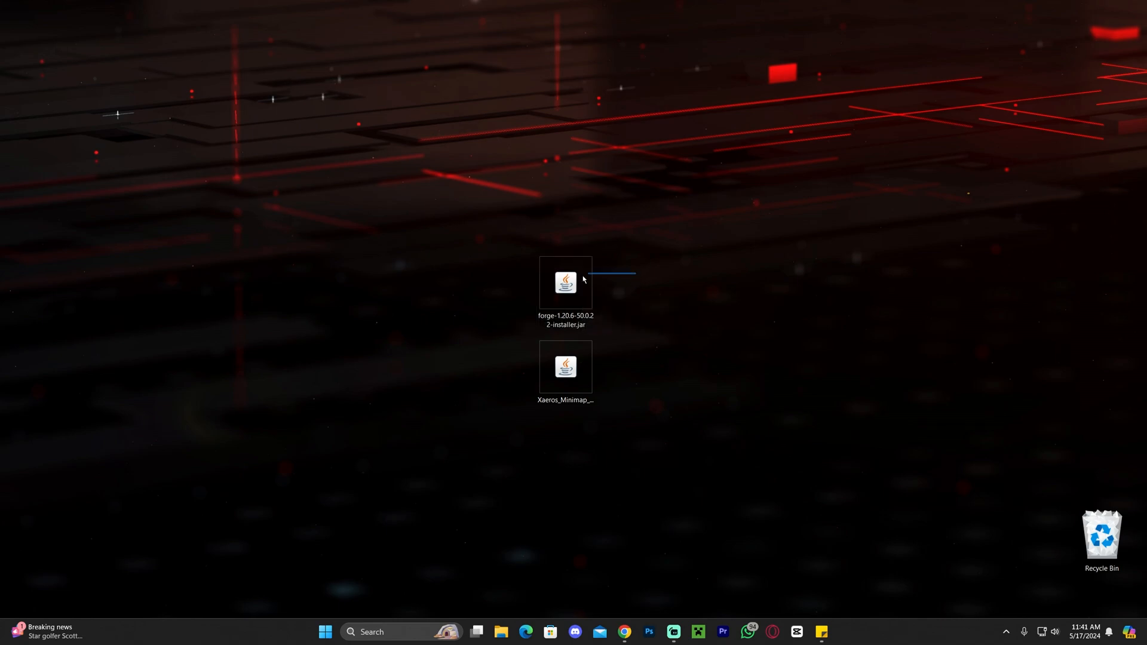
mouse_move(567, 289)
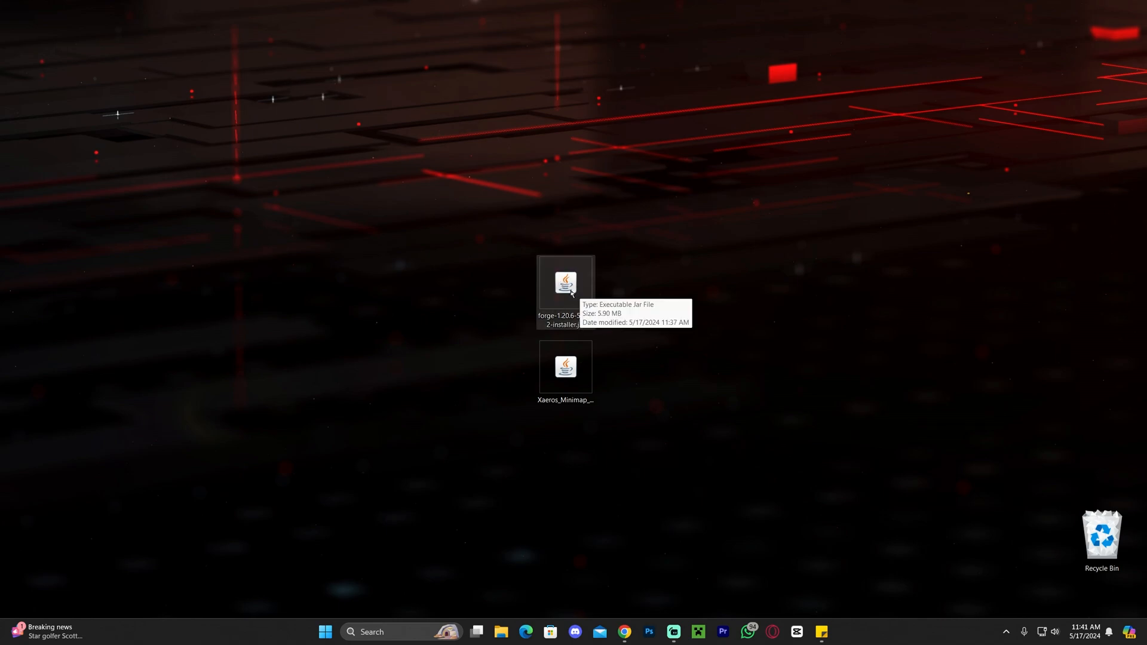
mouse_move(535, 353)
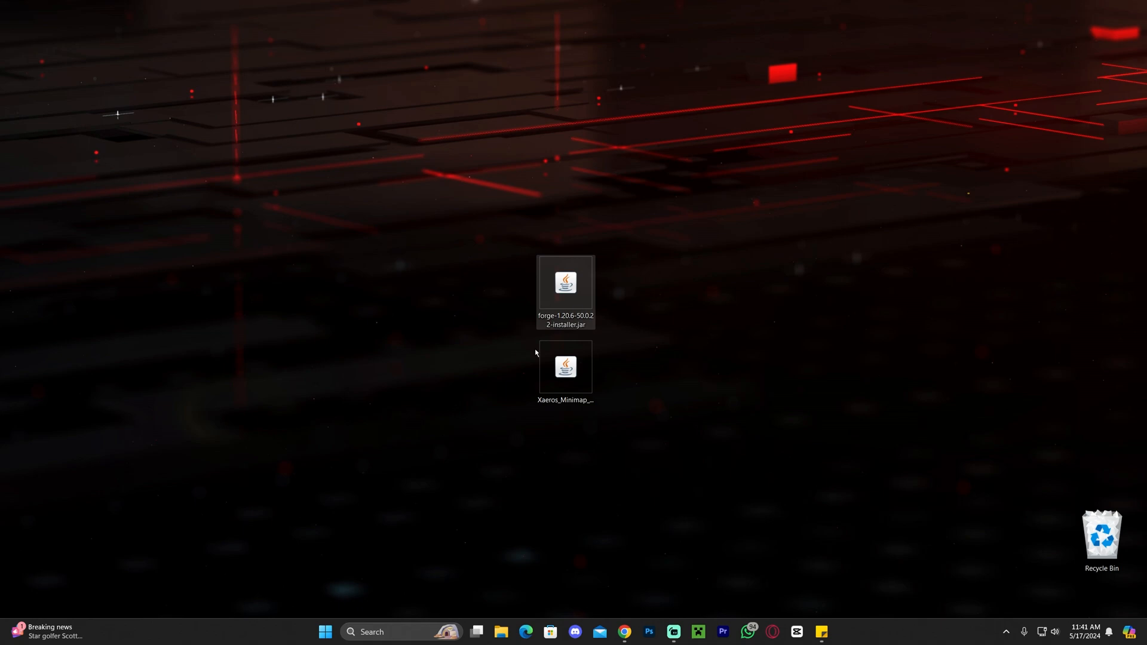
Run the Forge installer and install the 1.20.6-forge-50.0.22 client into .minecraft.
double_click(565, 284)
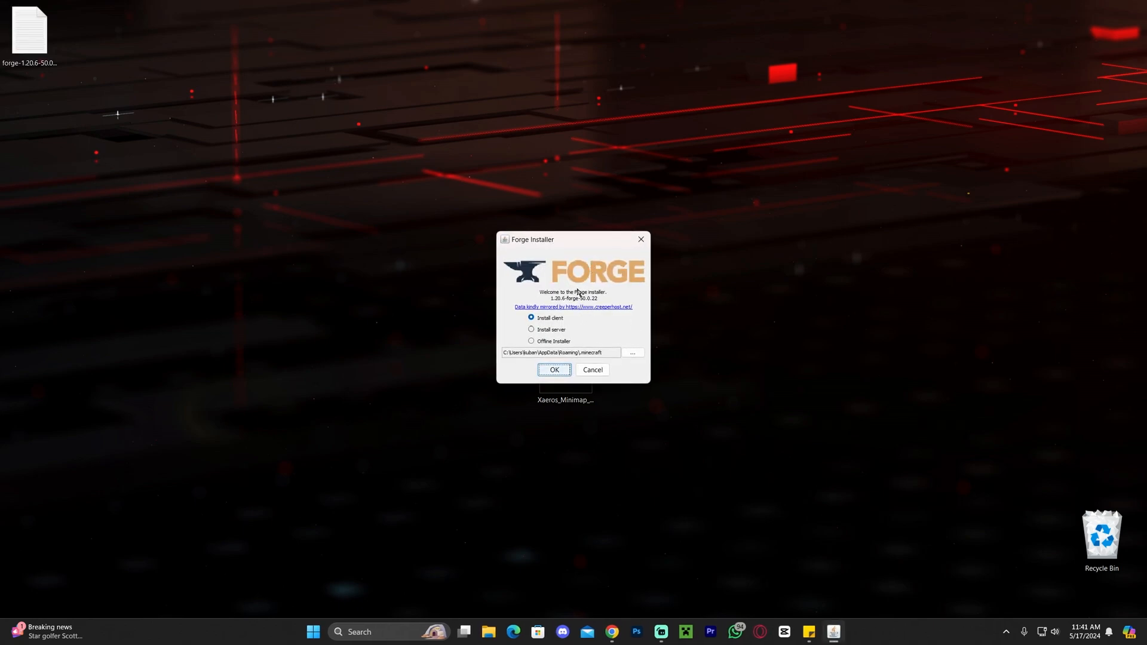
mouse_move(545, 284)
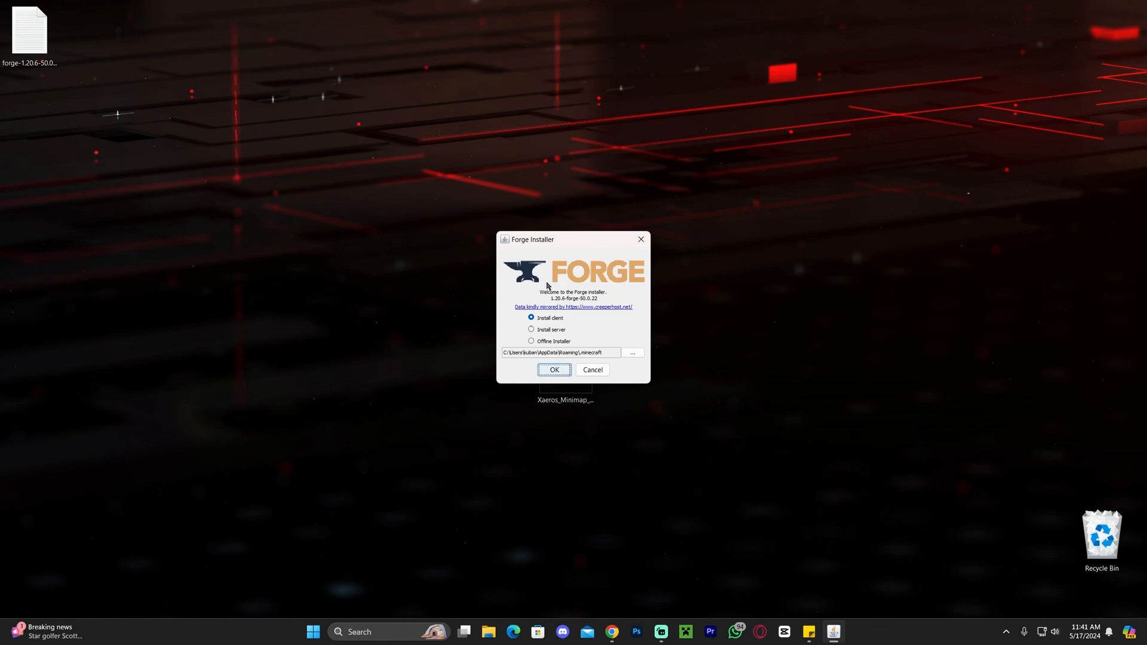
mouse_move(587, 281)
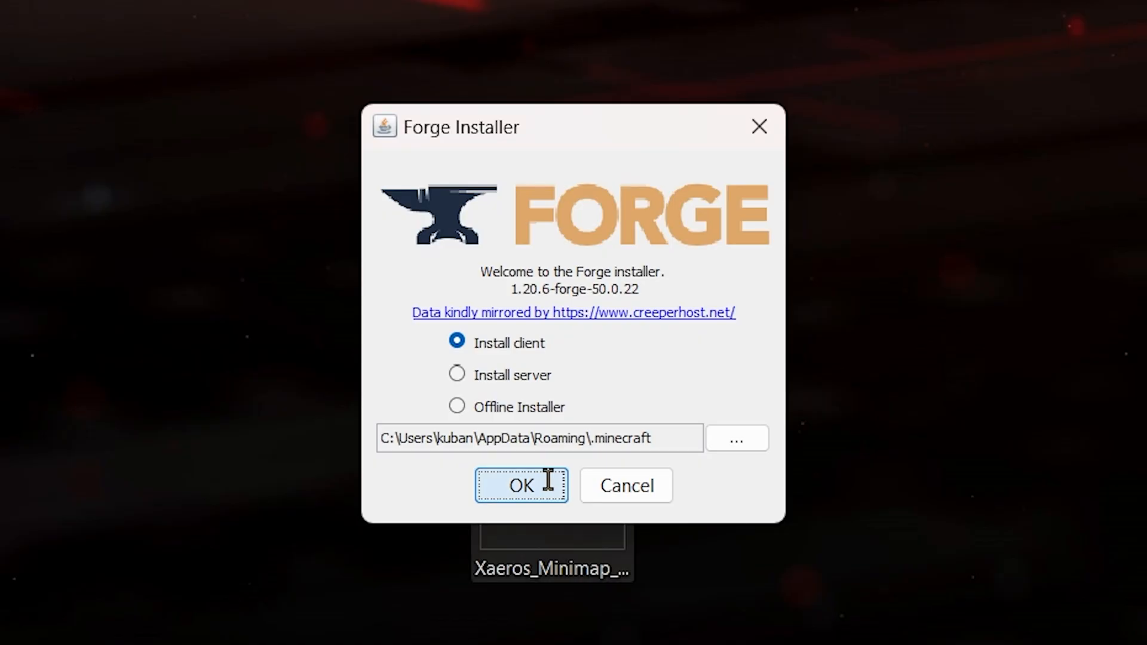
left_click(521, 485)
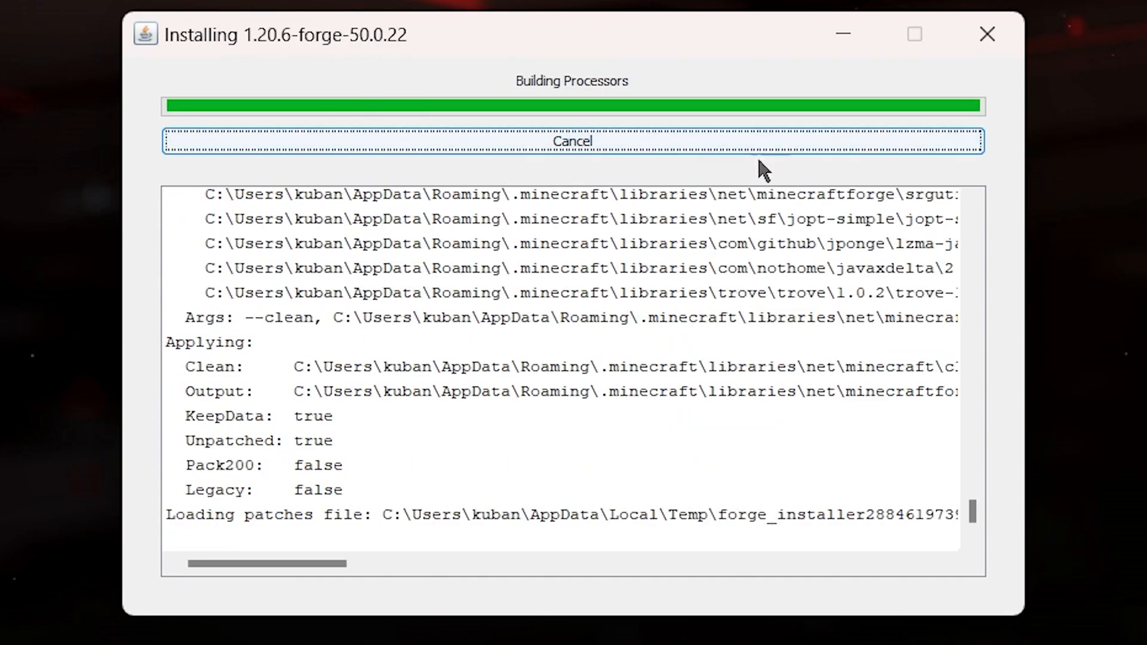
mouse_move(601, 426)
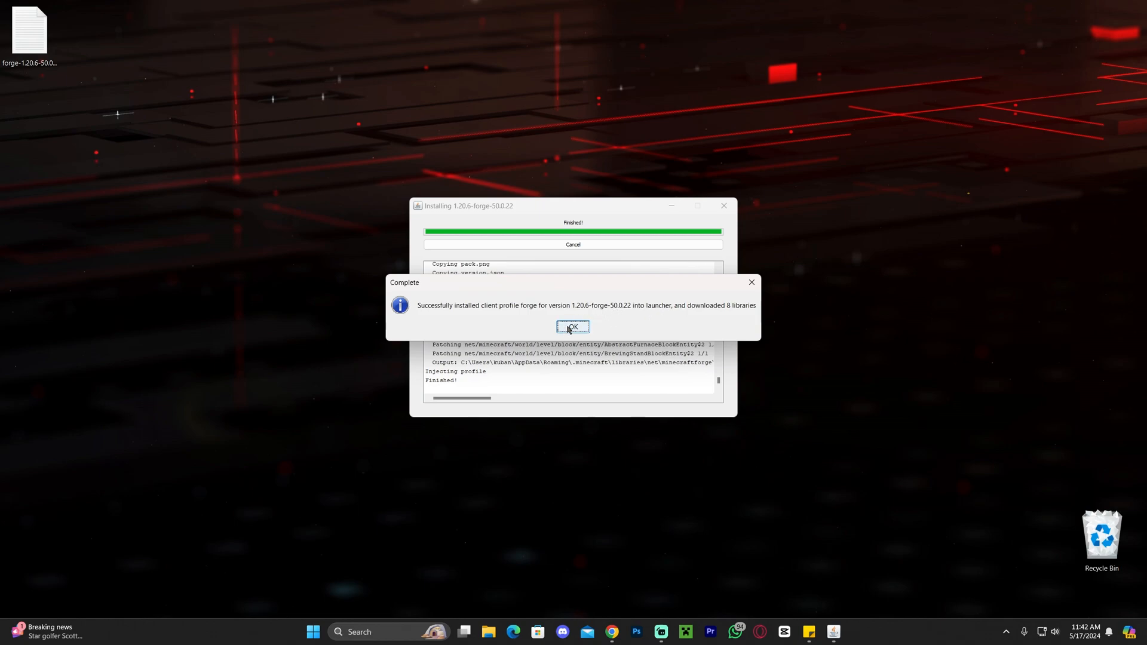
Dismiss Forge's success dialog and select the forge 1.20.6-forge-50.0.22 installation in the launcher.
left_click(573, 326)
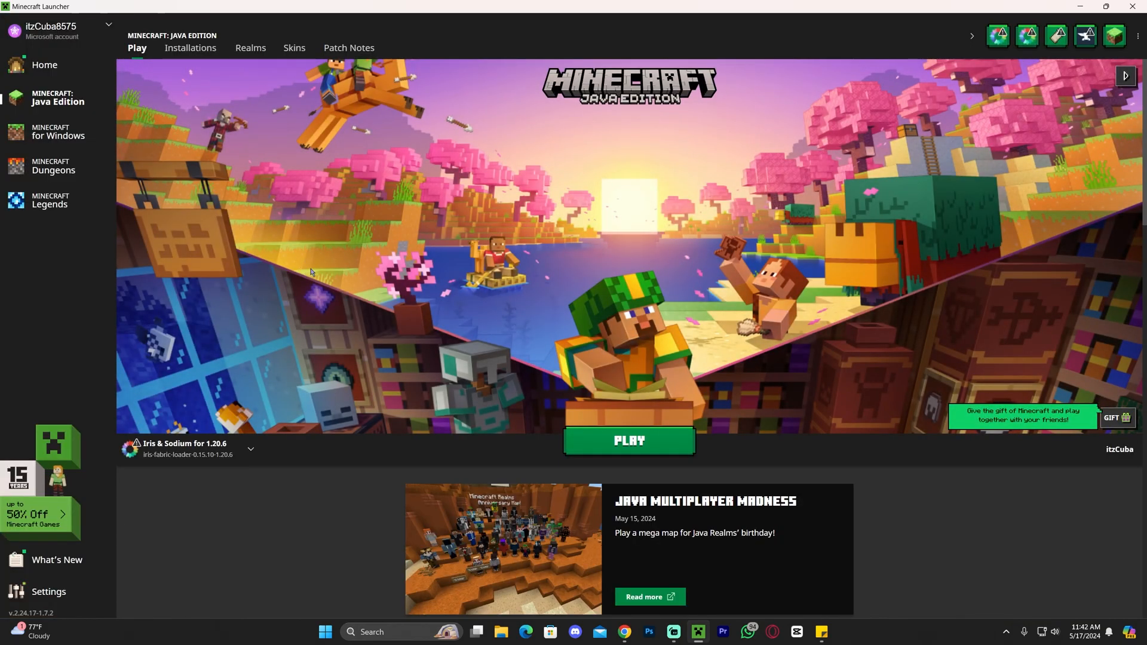
left_click(251, 448)
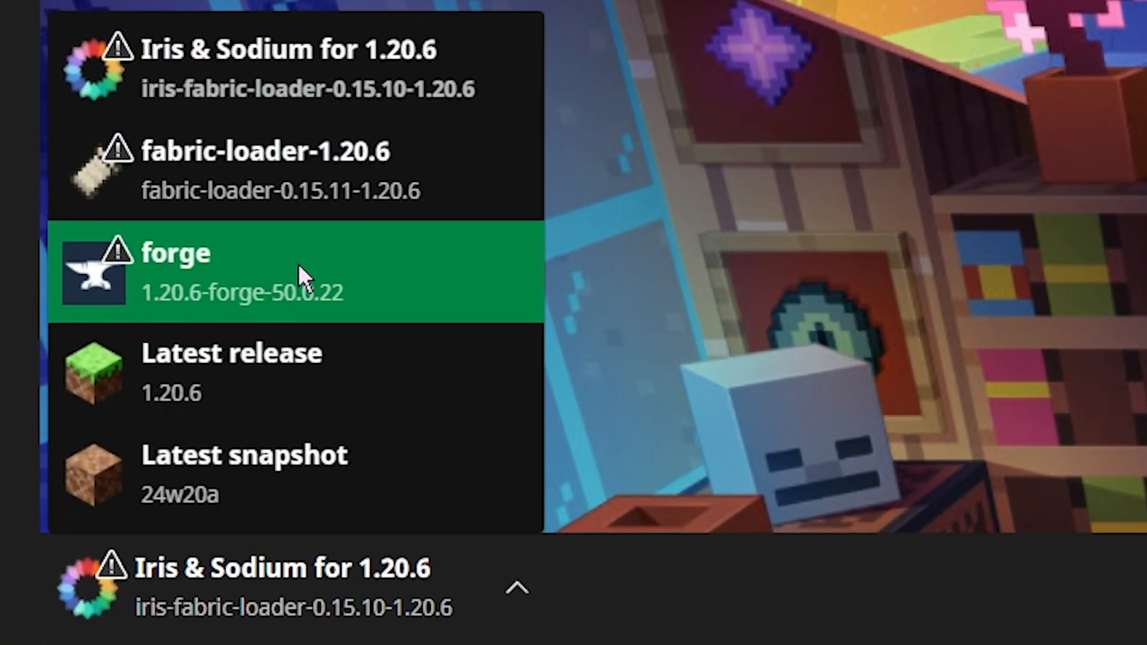
left_click(293, 274)
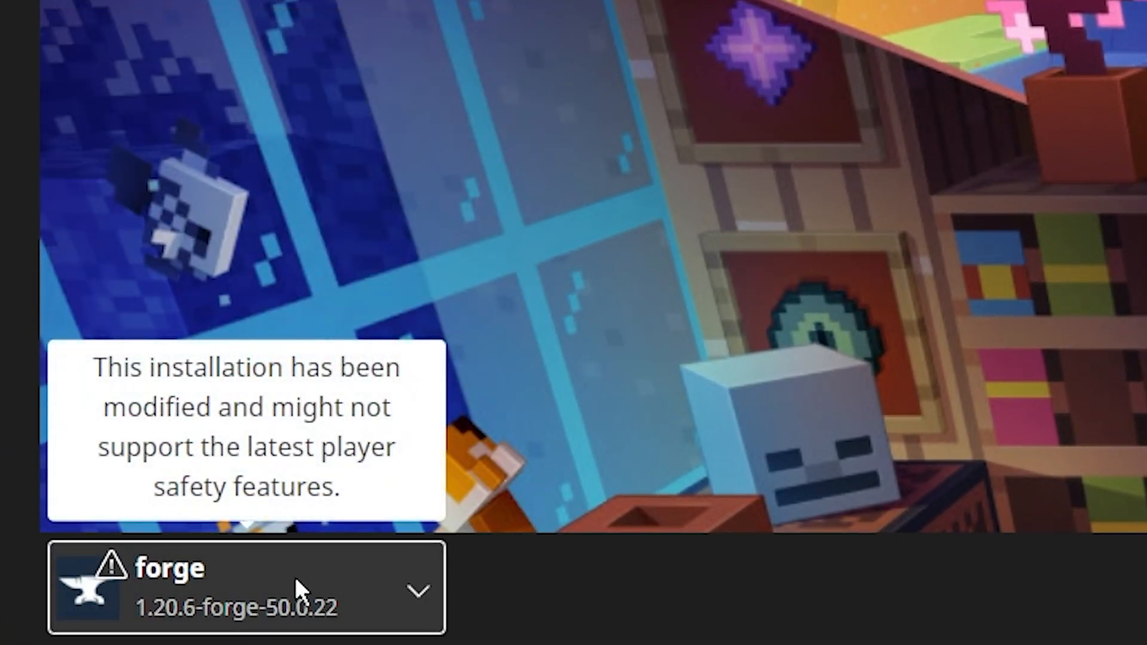
mouse_move(313, 556)
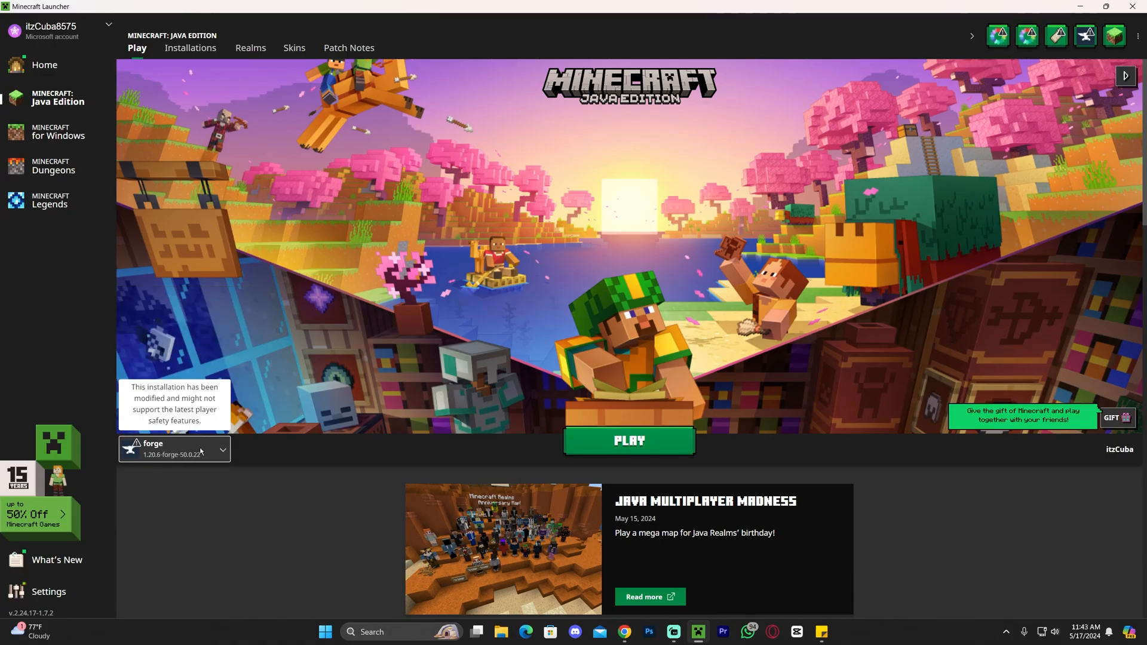
Open the Installations tab and toggle the Modded filter off and back on.
left_click(189, 48)
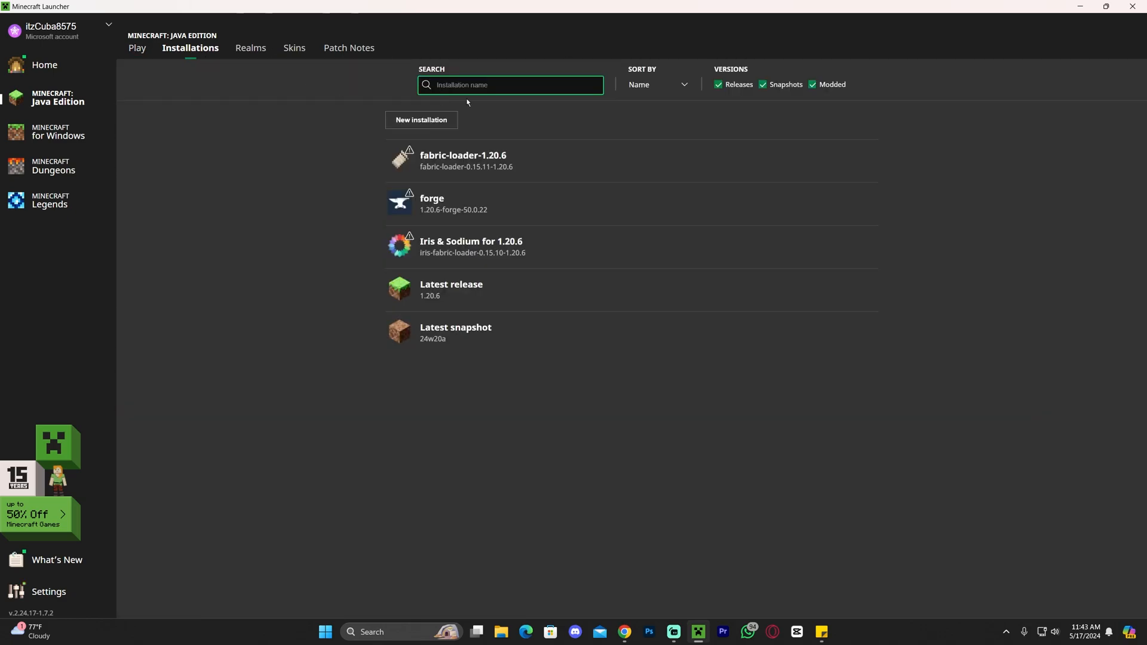
left_click(812, 84)
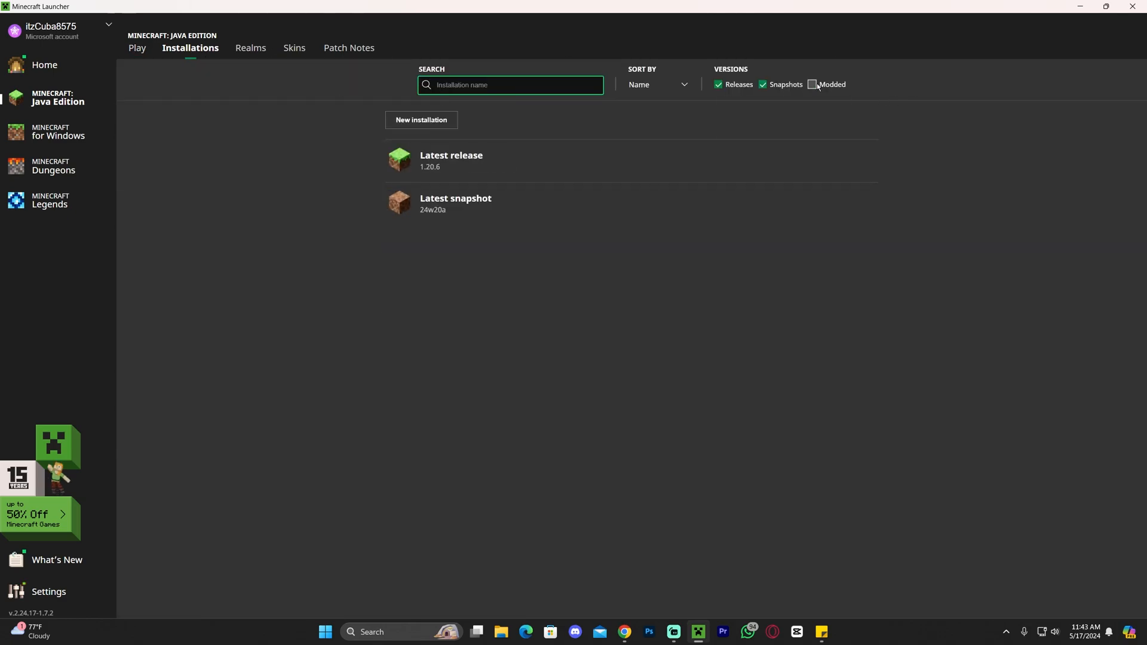
left_click(812, 84)
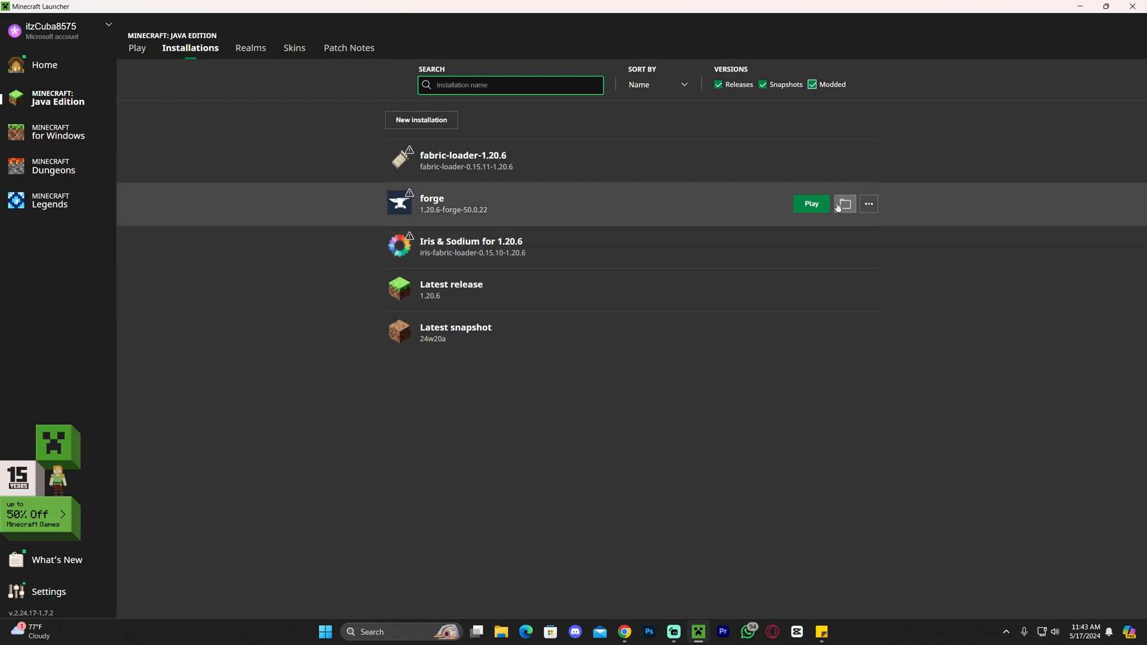
Draft an 'Apex Hosting' installation on release 1.20.6-forge-50.0.22, then cancel it.
left_click(421, 120)
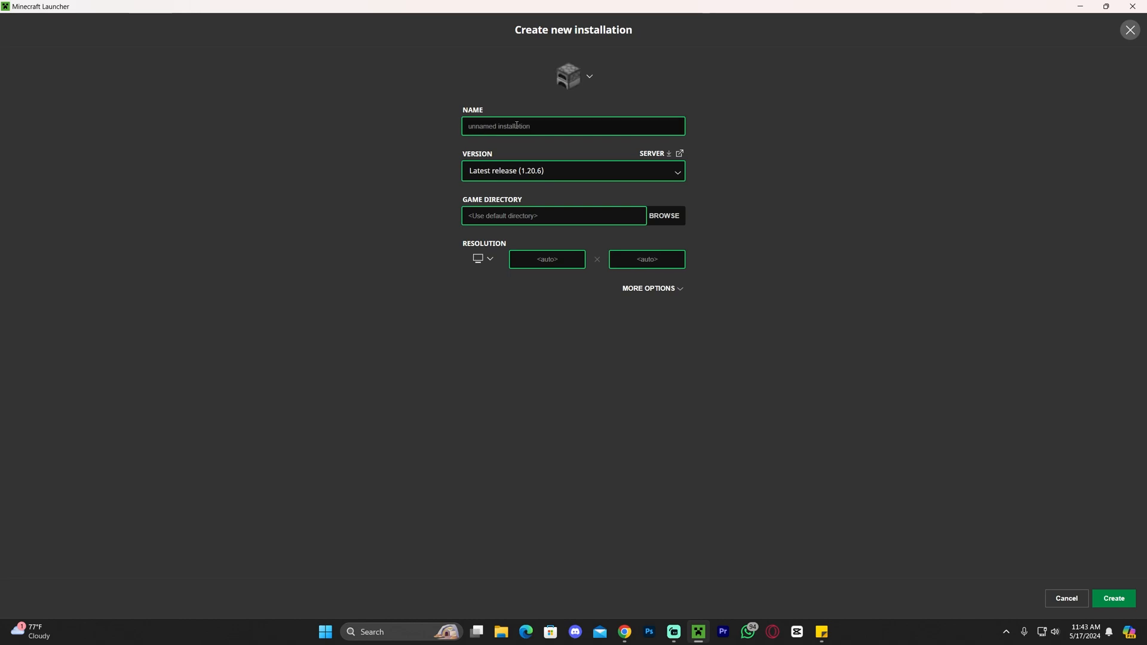
type("Apex H")
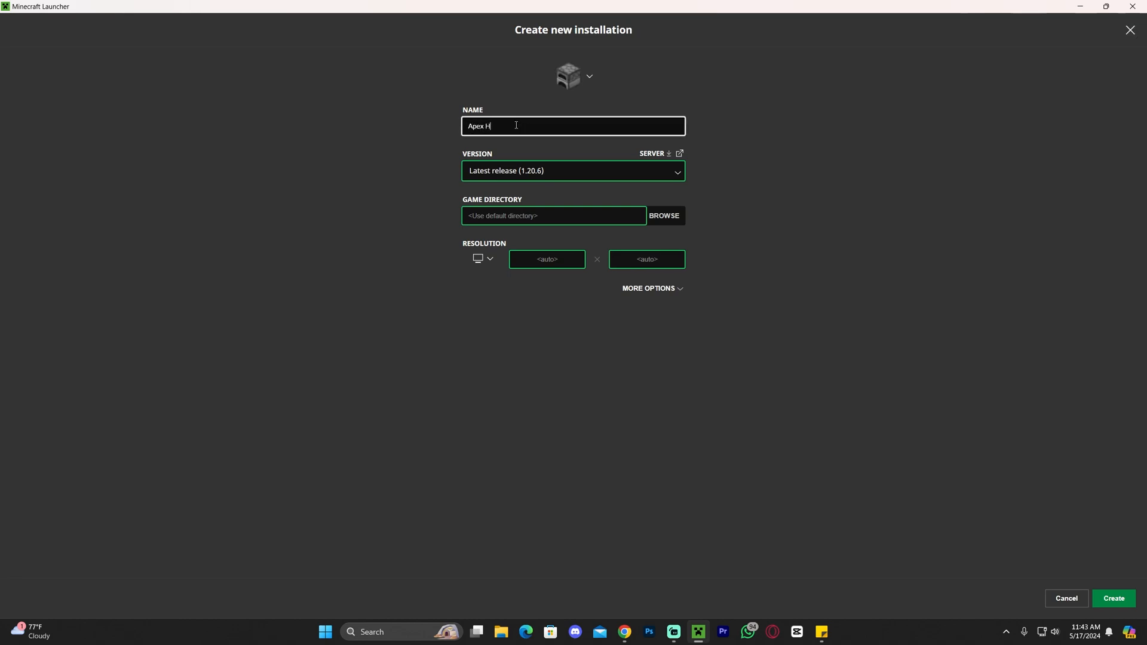
type("osting")
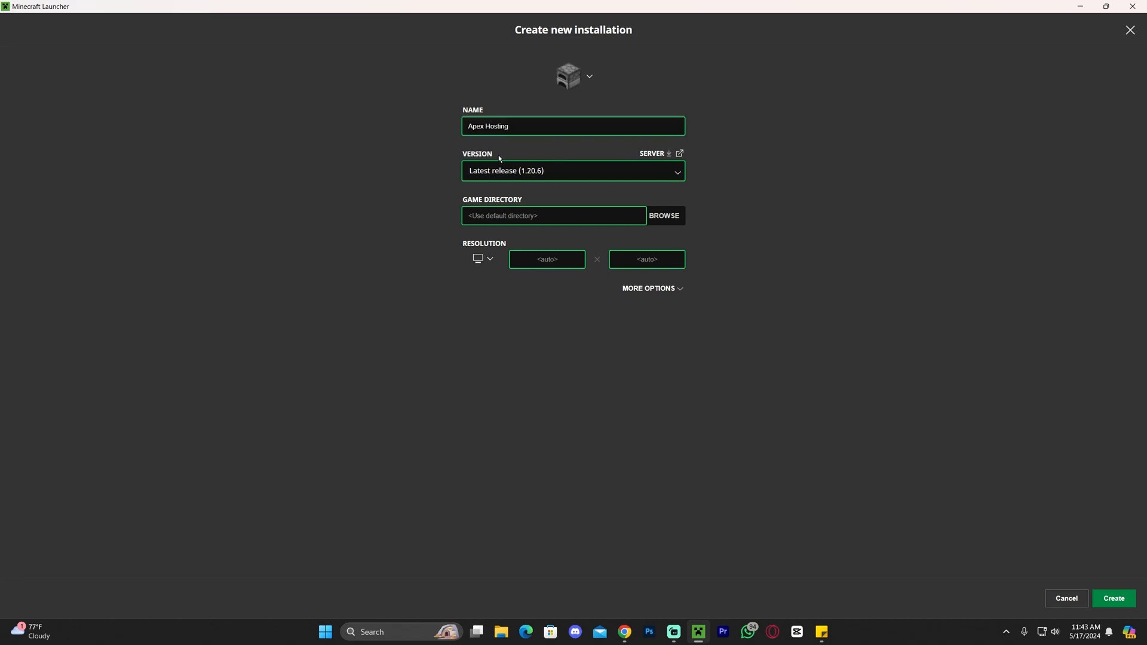
left_click(573, 170)
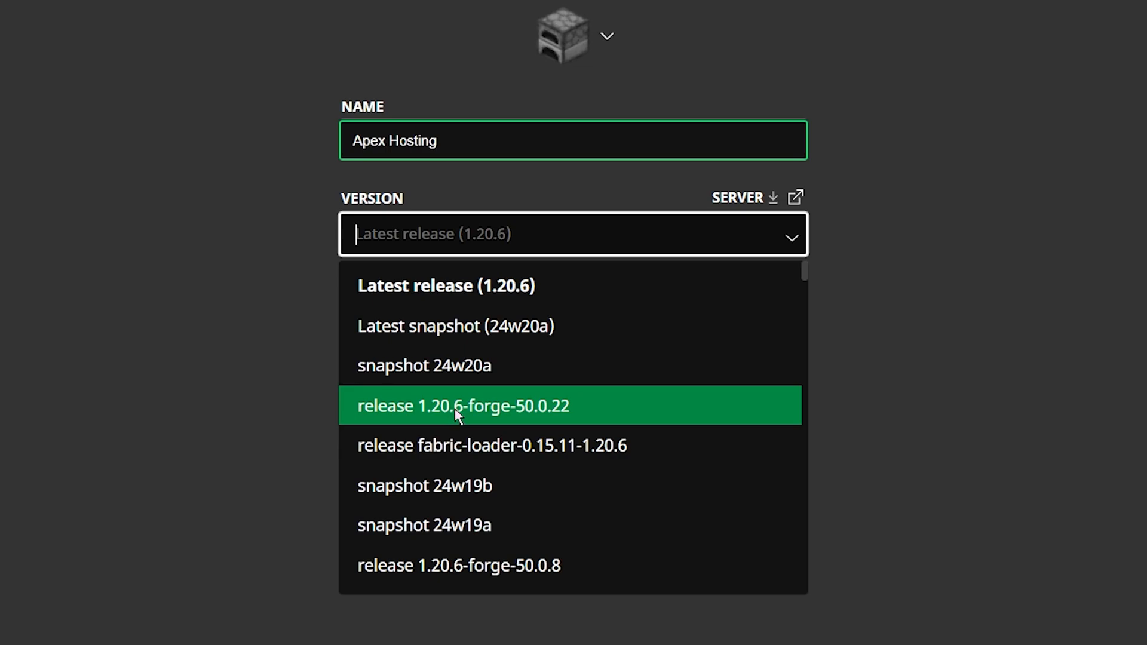
left_click(462, 406)
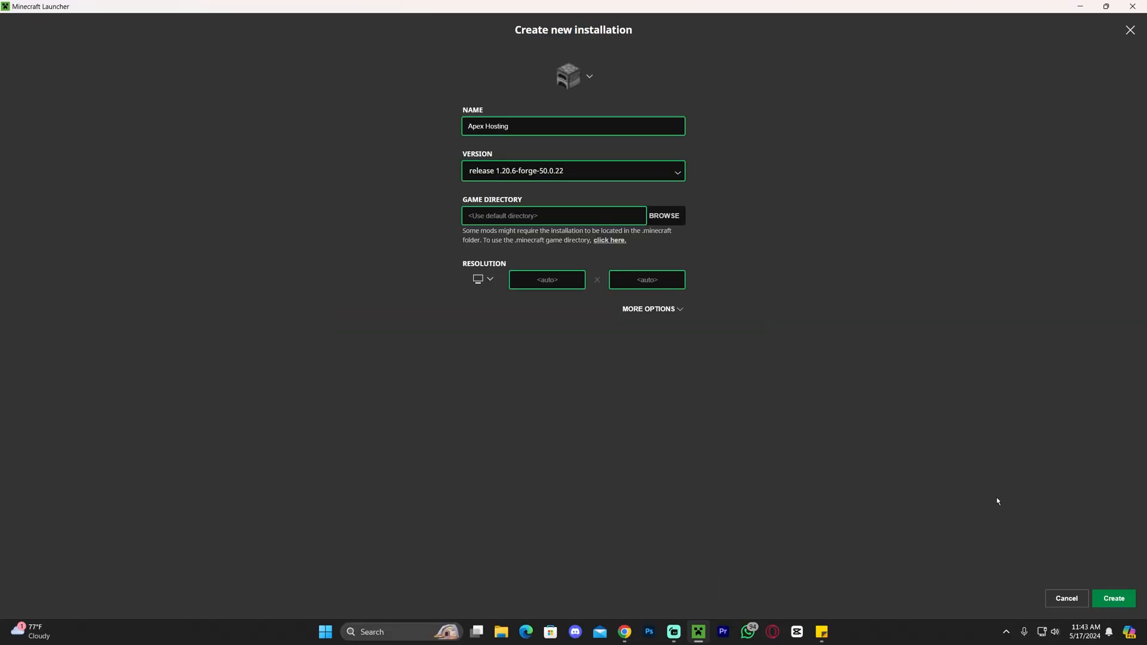
mouse_move(1066, 598)
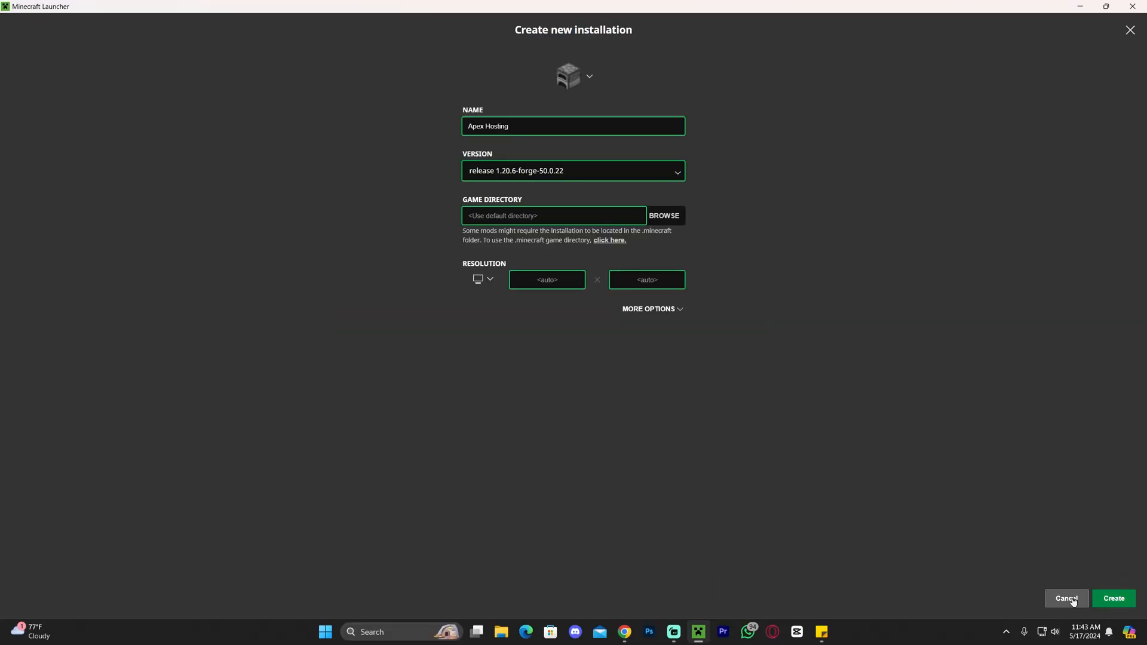
left_click(1065, 597)
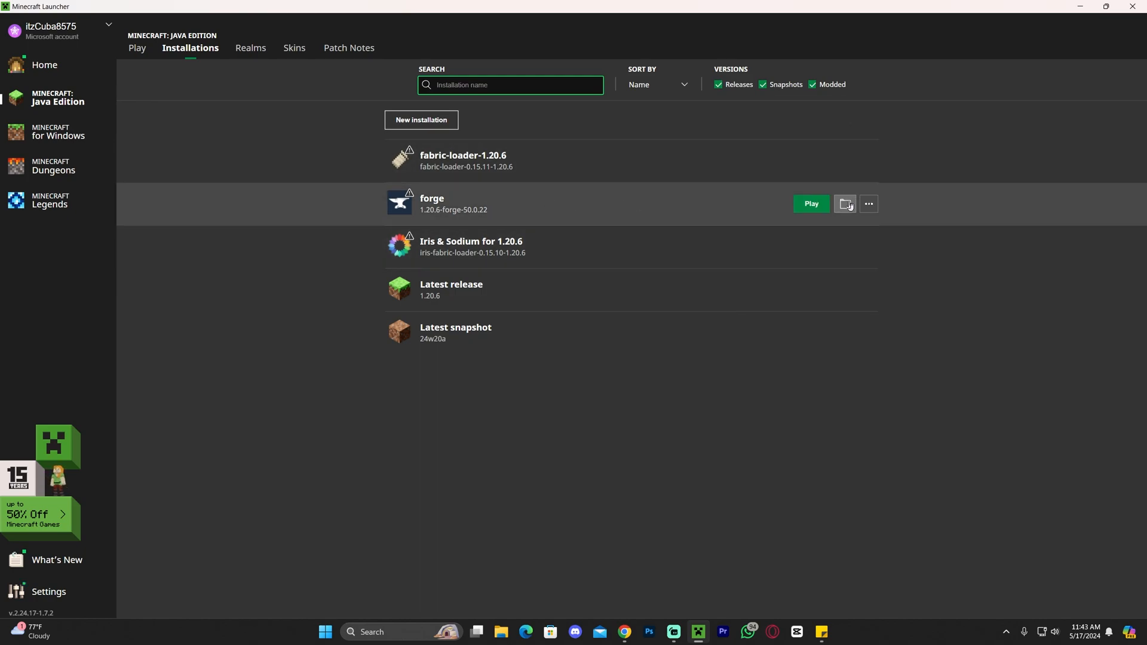
Open the forge installation's .minecraft folder and swap the old mods folder for a new one holding the minimap jar.
left_click(845, 205)
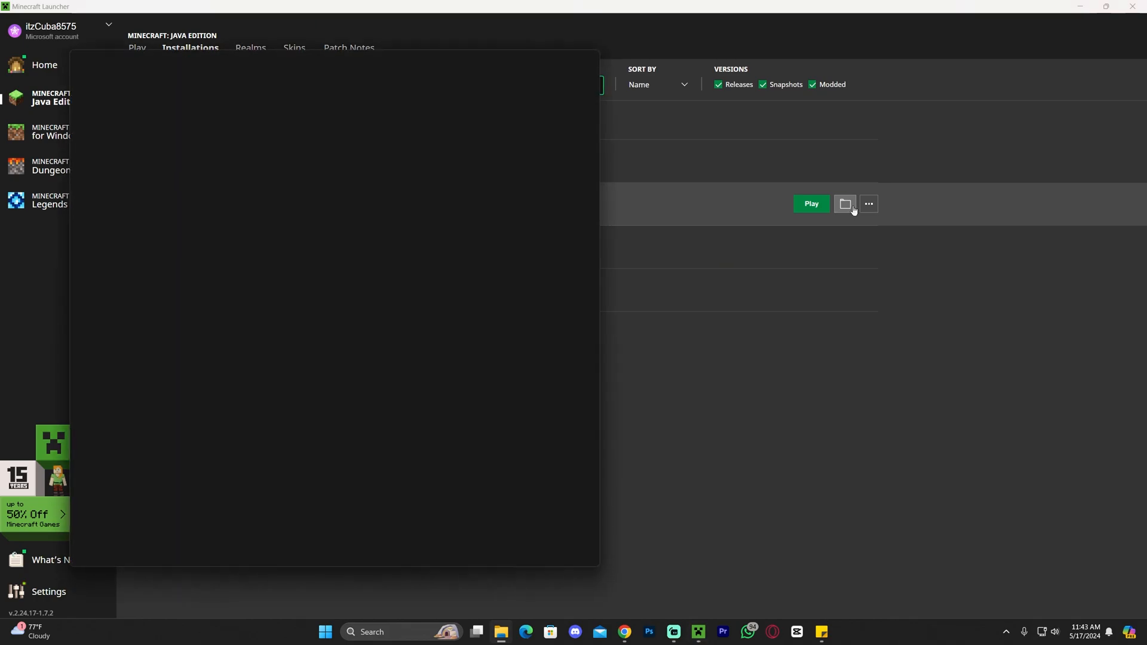
left_click(845, 204)
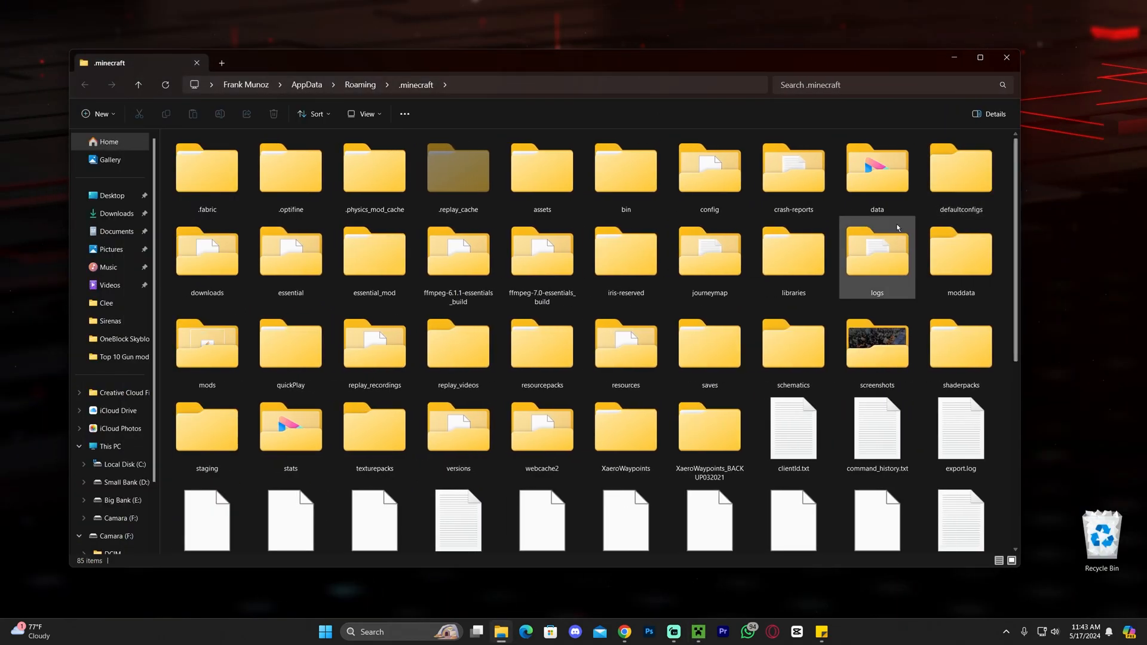
mouse_move(834, 280)
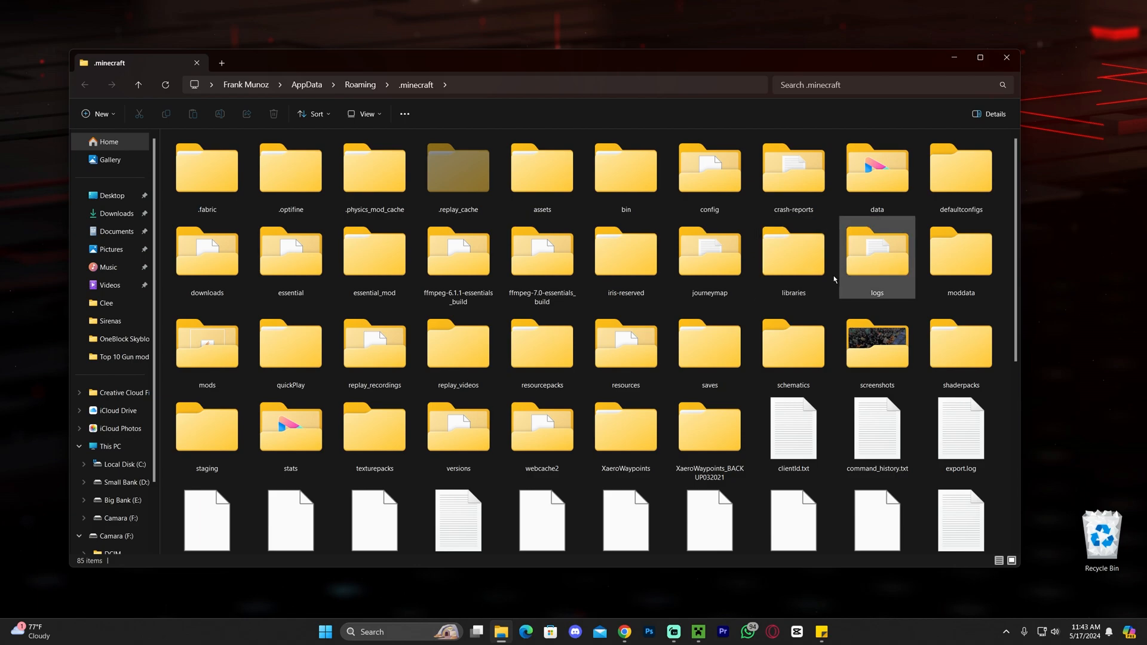
left_click(206, 344)
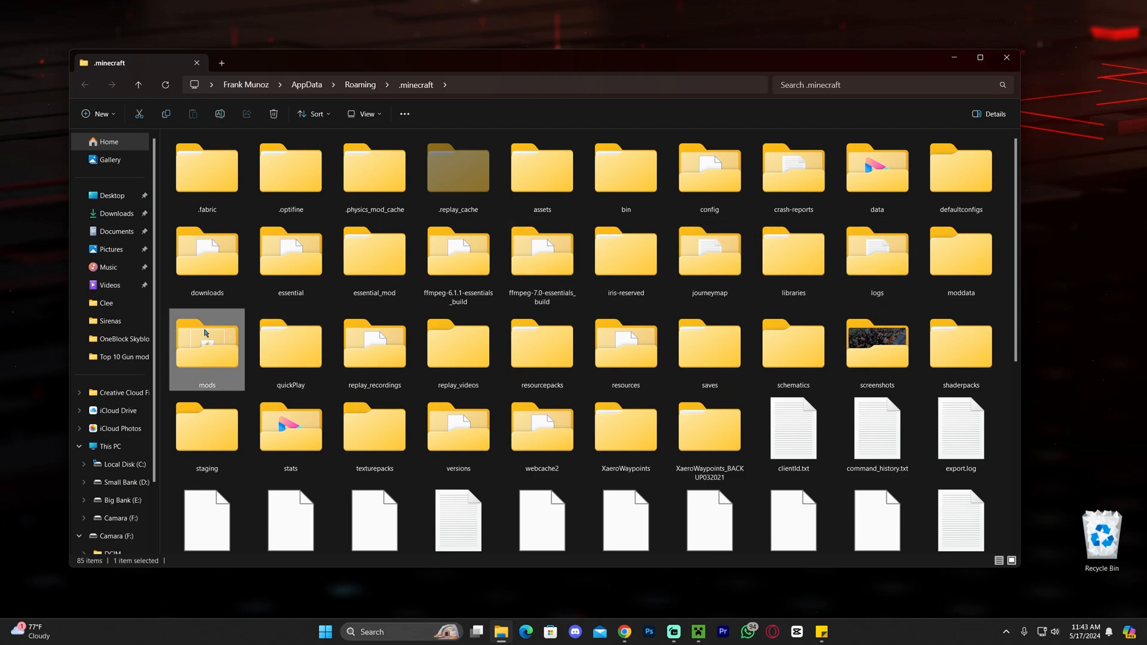
mouse_move(207, 340)
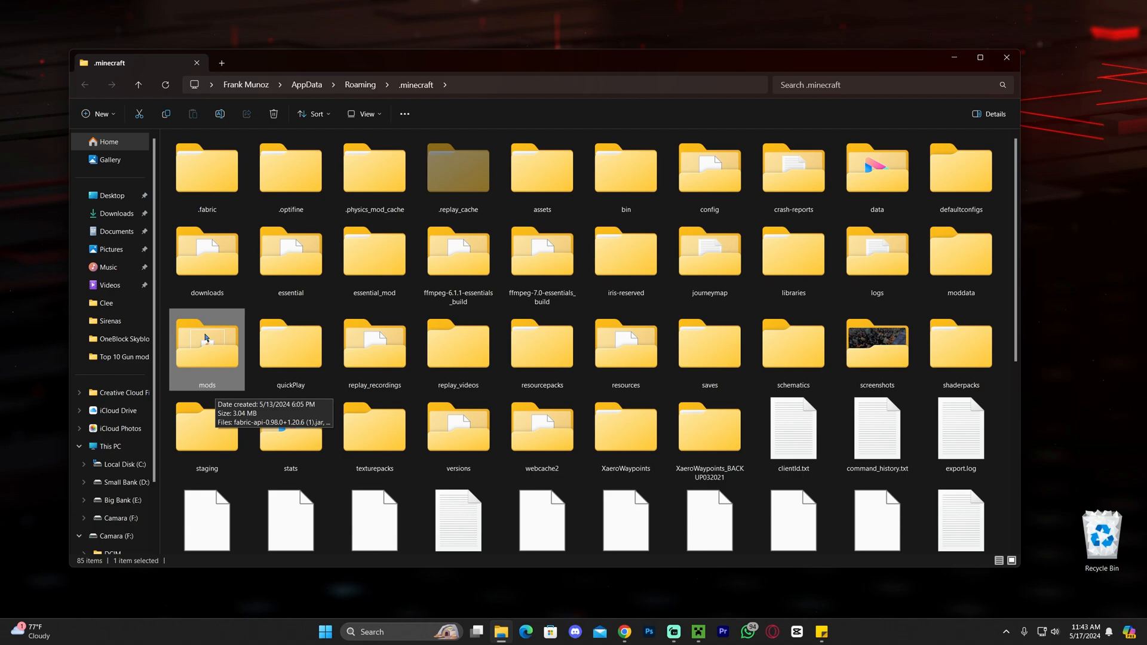
mouse_move(223, 368)
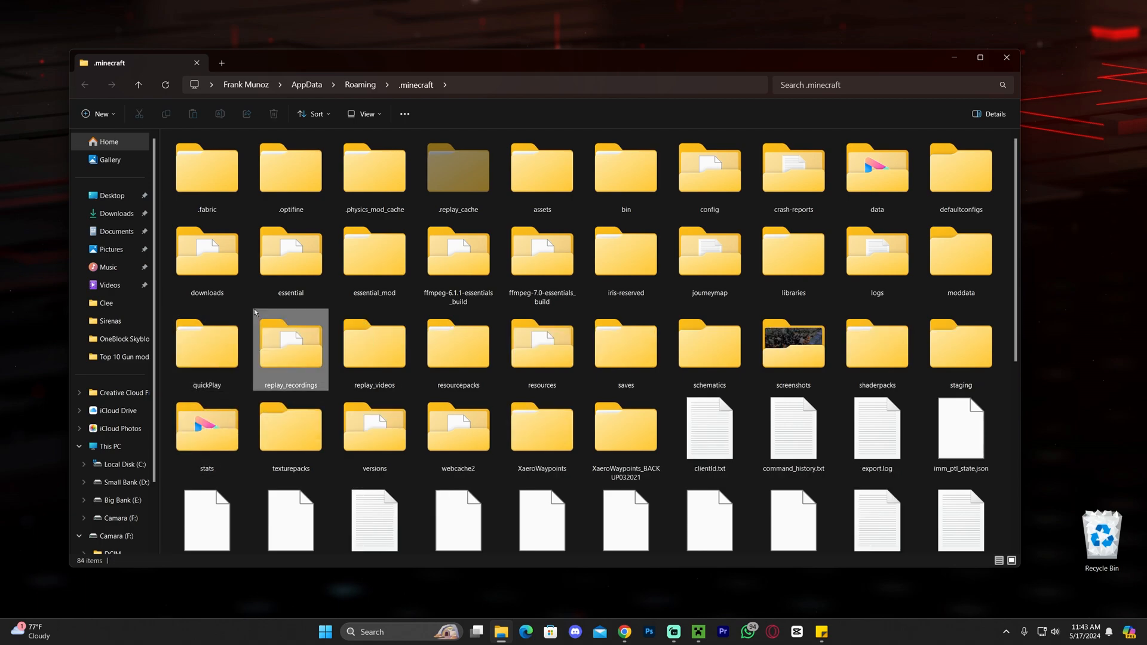
mouse_move(303, 294)
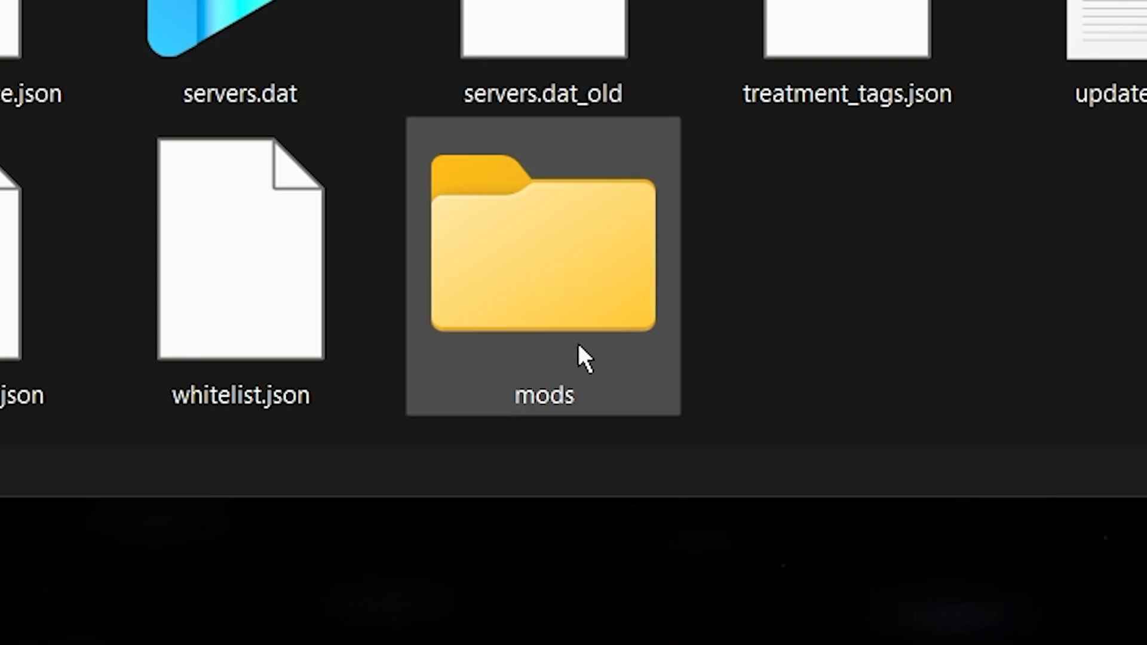
double_click(543, 241)
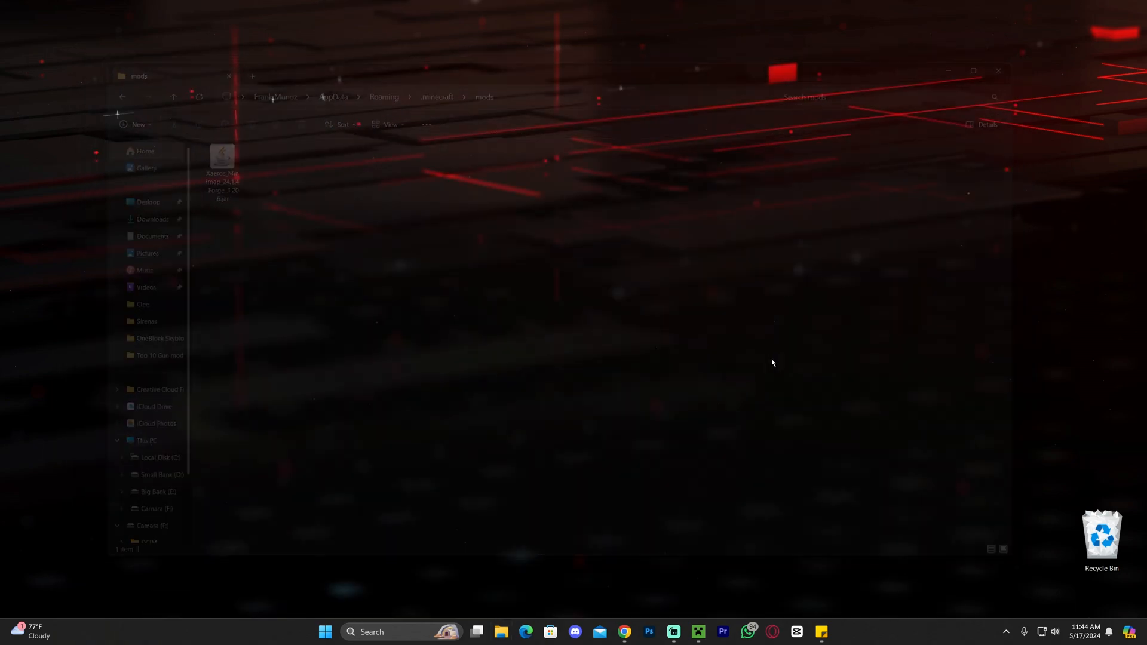
Launch the forge 1.20.6 installation, accepting the modded-game risk warning.
left_click(697, 637)
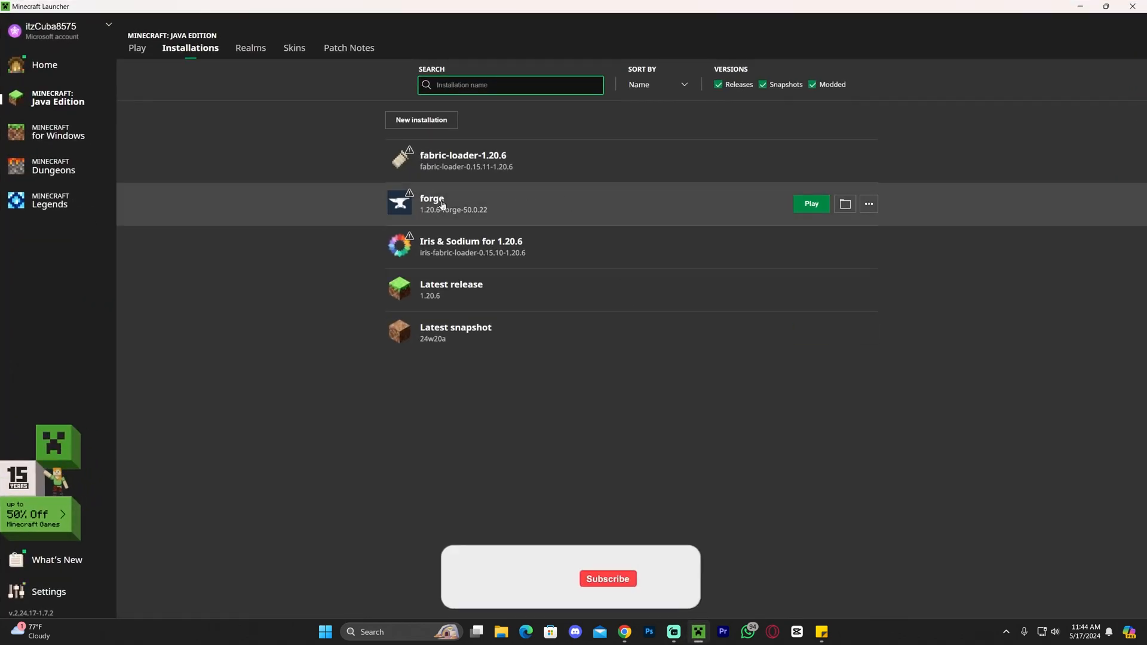
mouse_move(634, 303)
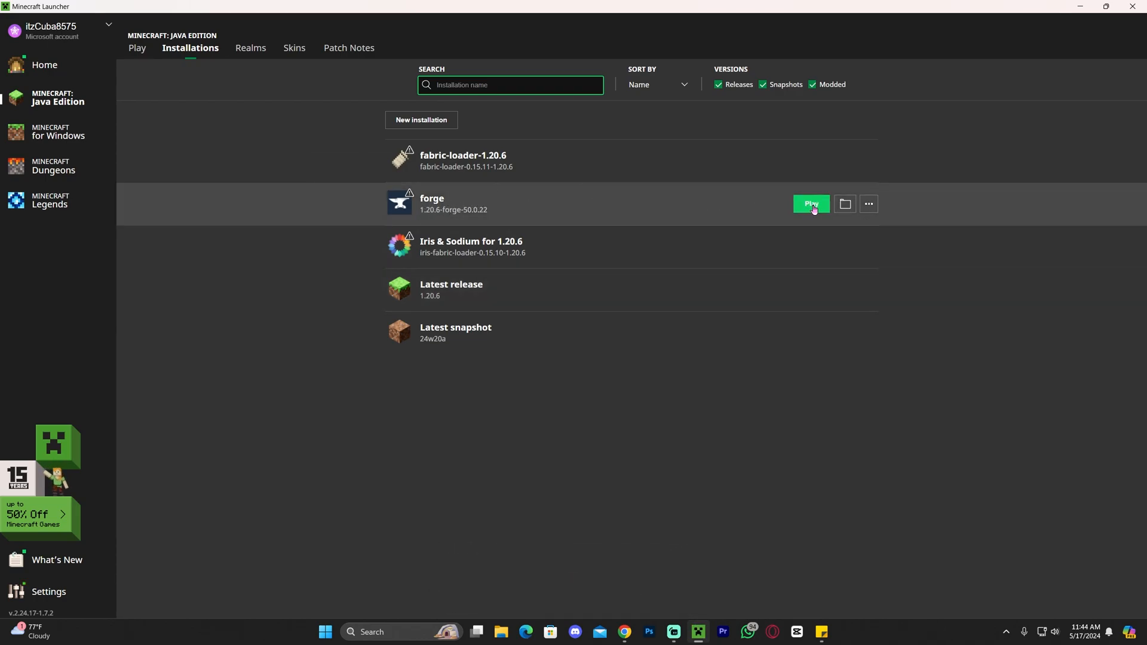
left_click(811, 203)
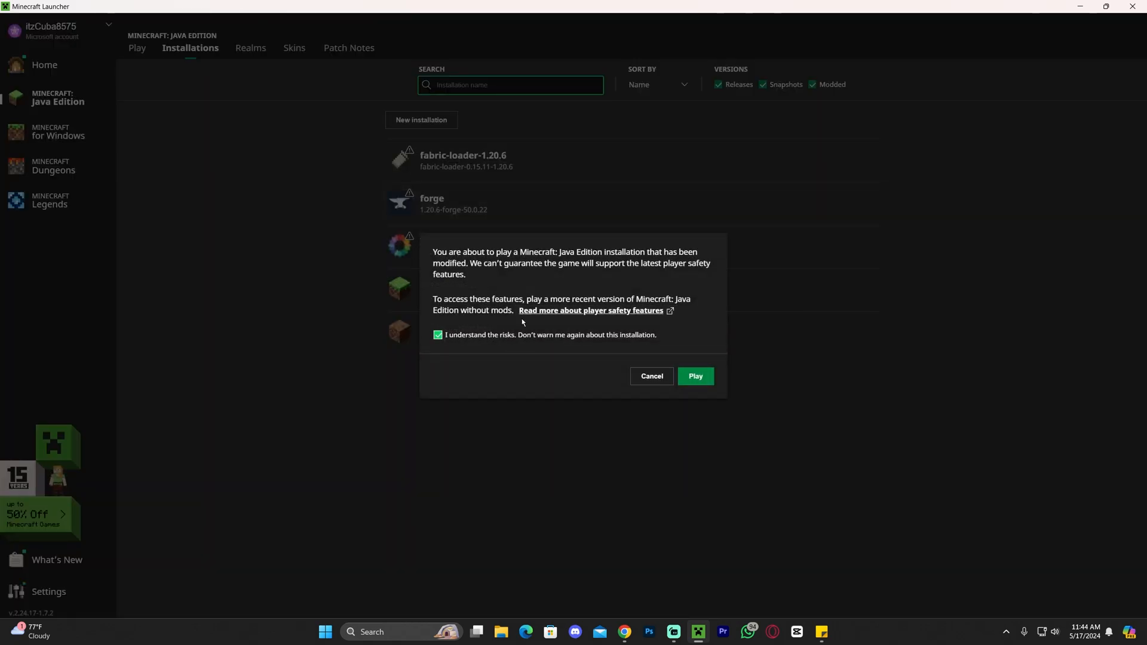
left_click(651, 376)
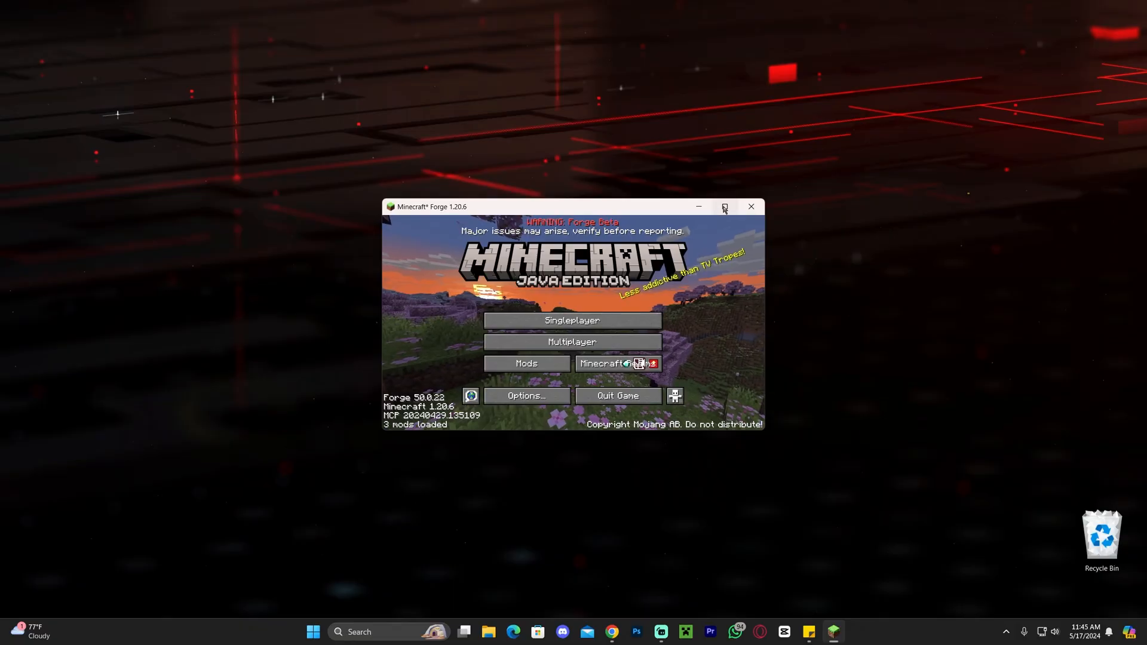
Maximize the Minecraft Forge window and load a singleplayer world.
left_click(723, 207)
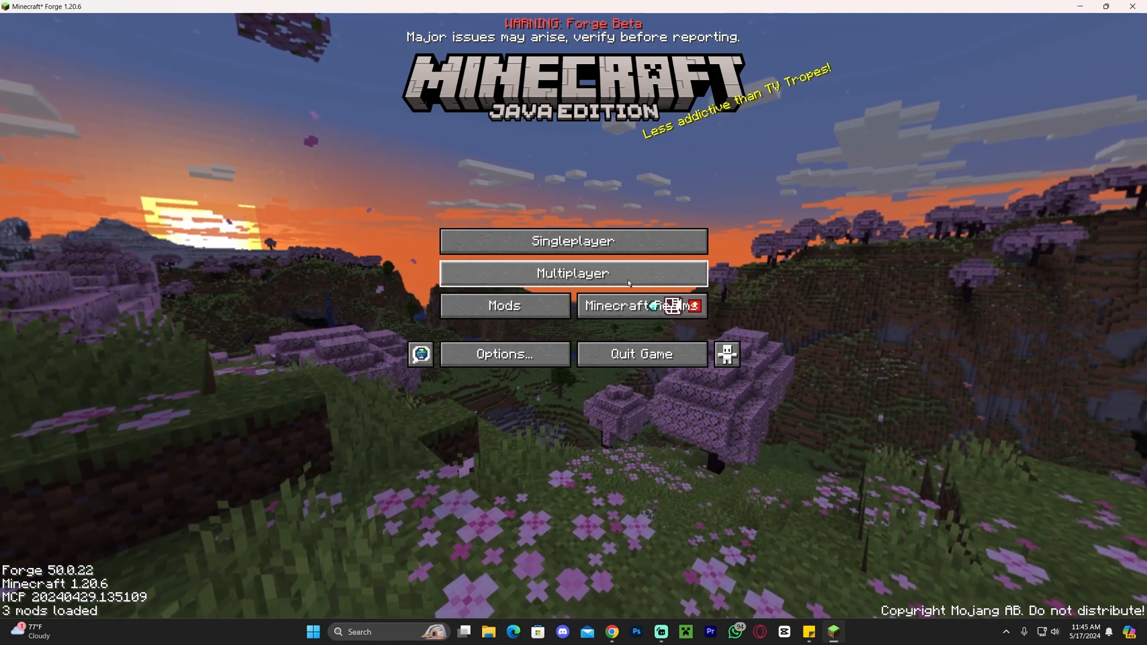
left_click(572, 241)
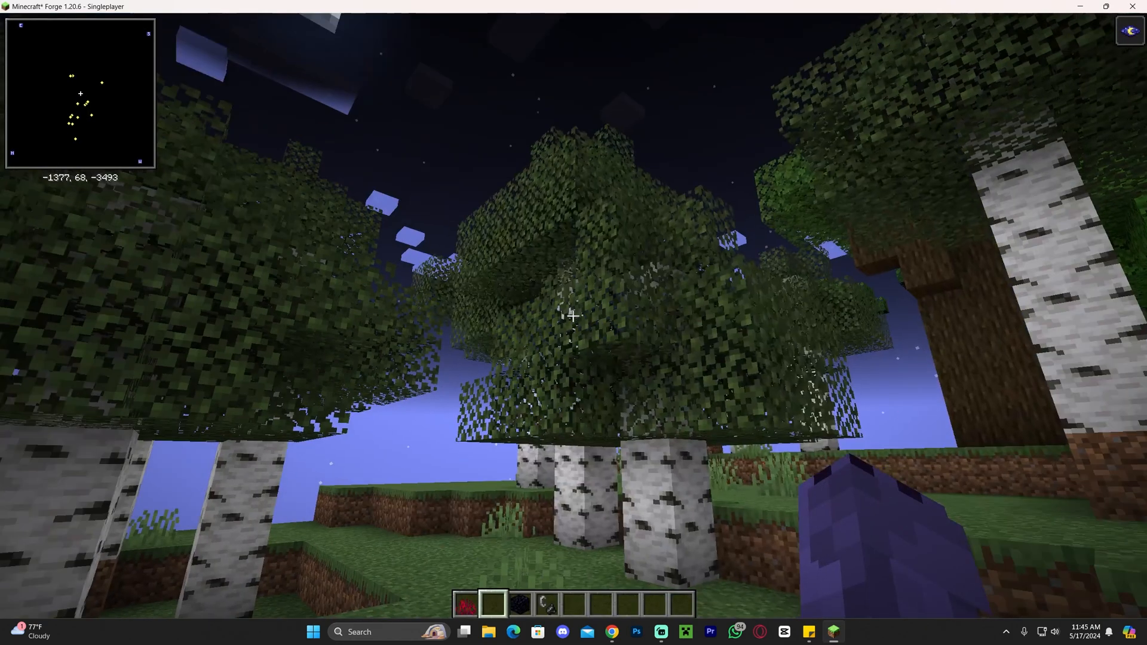
mouse_move(574, 316)
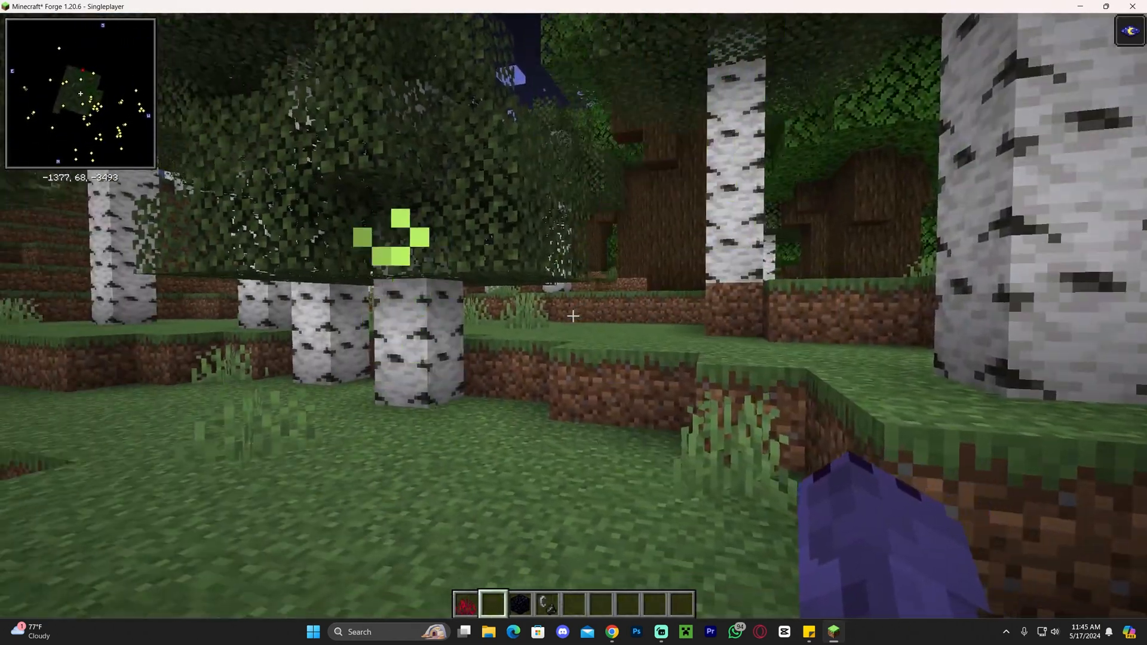
mouse_move(574, 316)
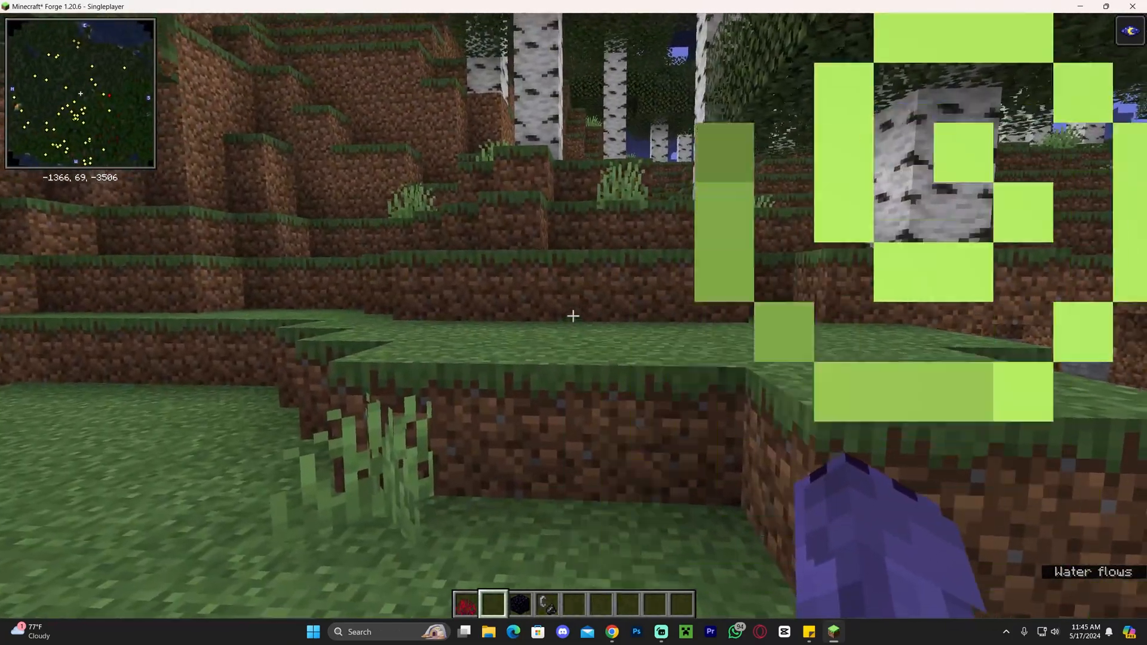
mouse_move(573, 316)
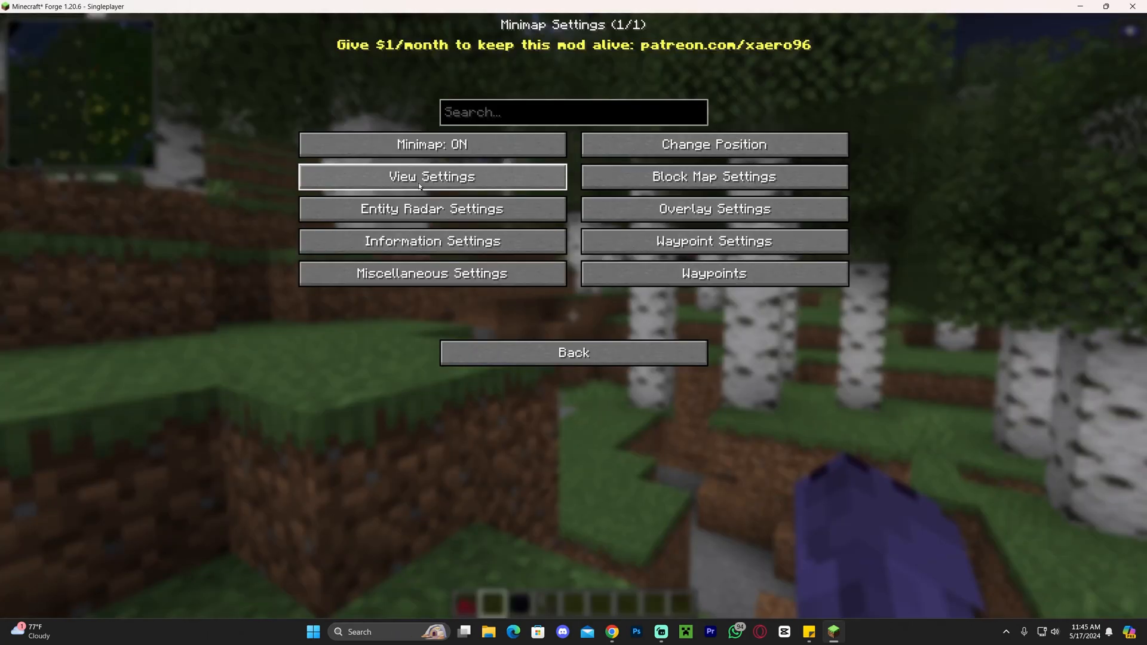
mouse_move(960, 173)
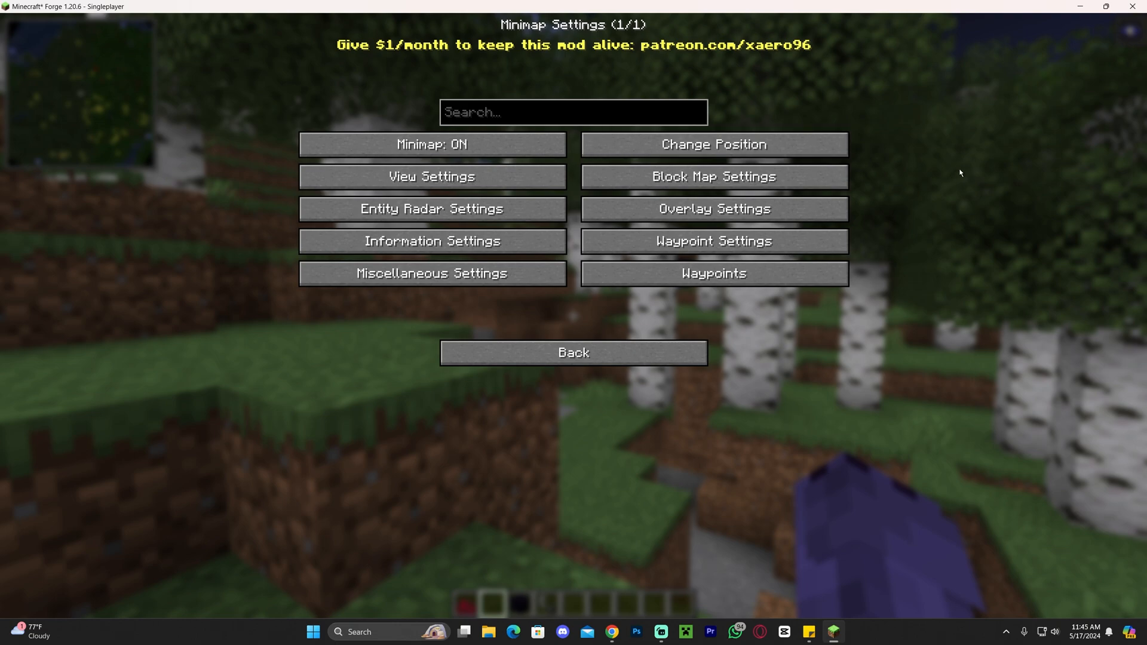
mouse_move(196, 40)
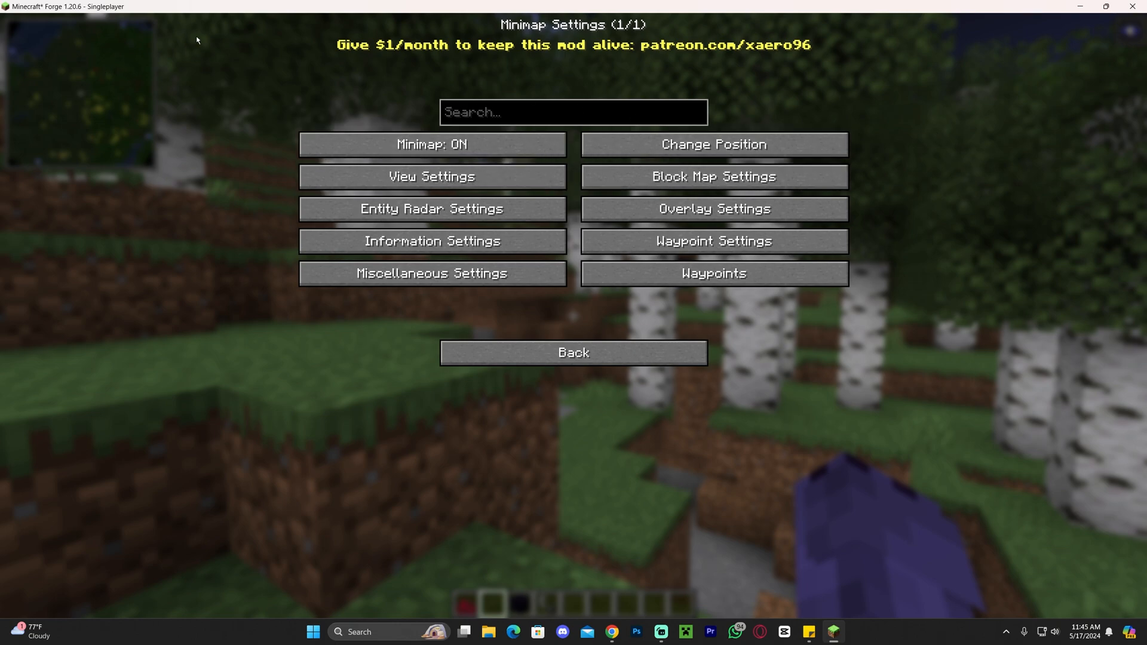
mouse_move(548, 241)
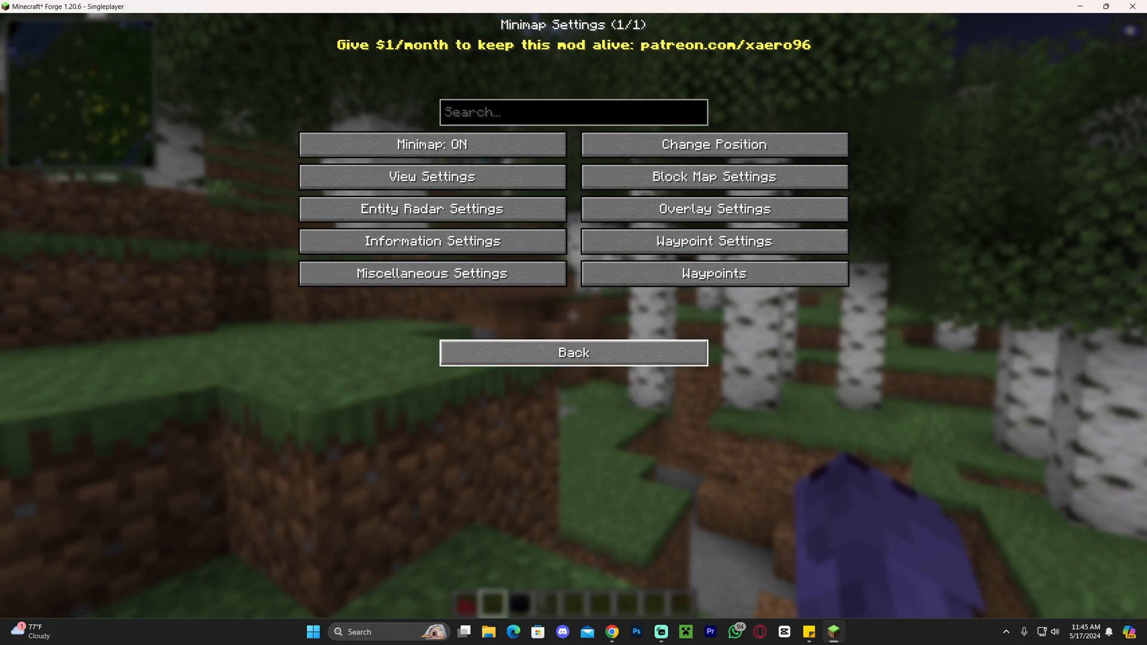
Back out of Xaero's Minimap Settings twice, returning to the birch forest.
left_click(573, 351)
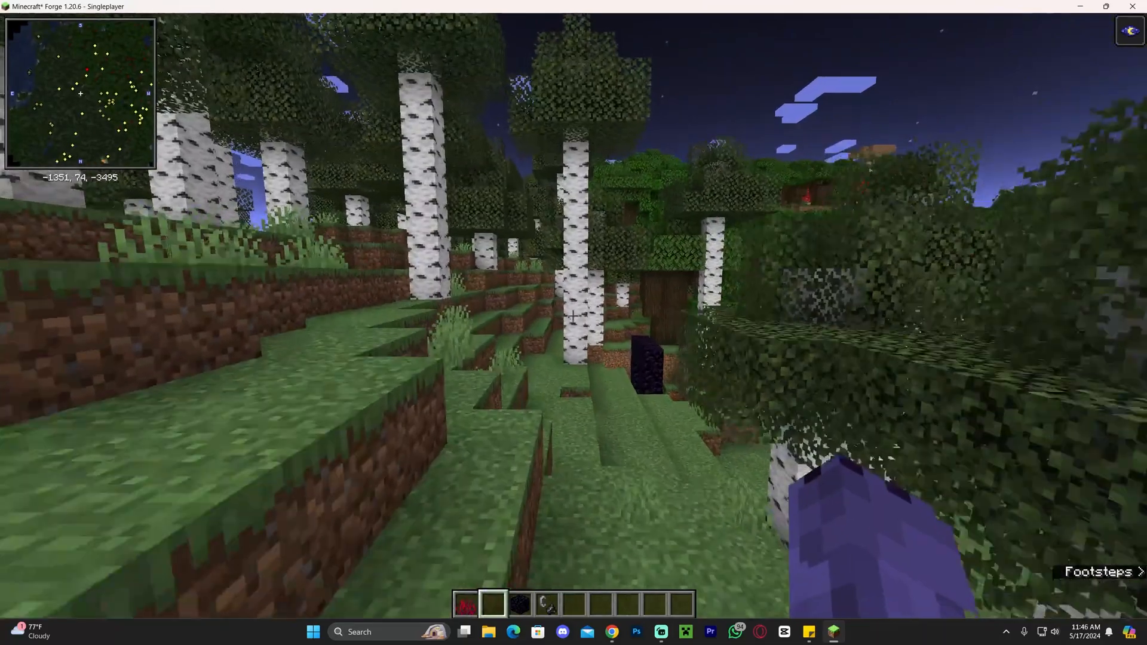
mouse_move(574, 316)
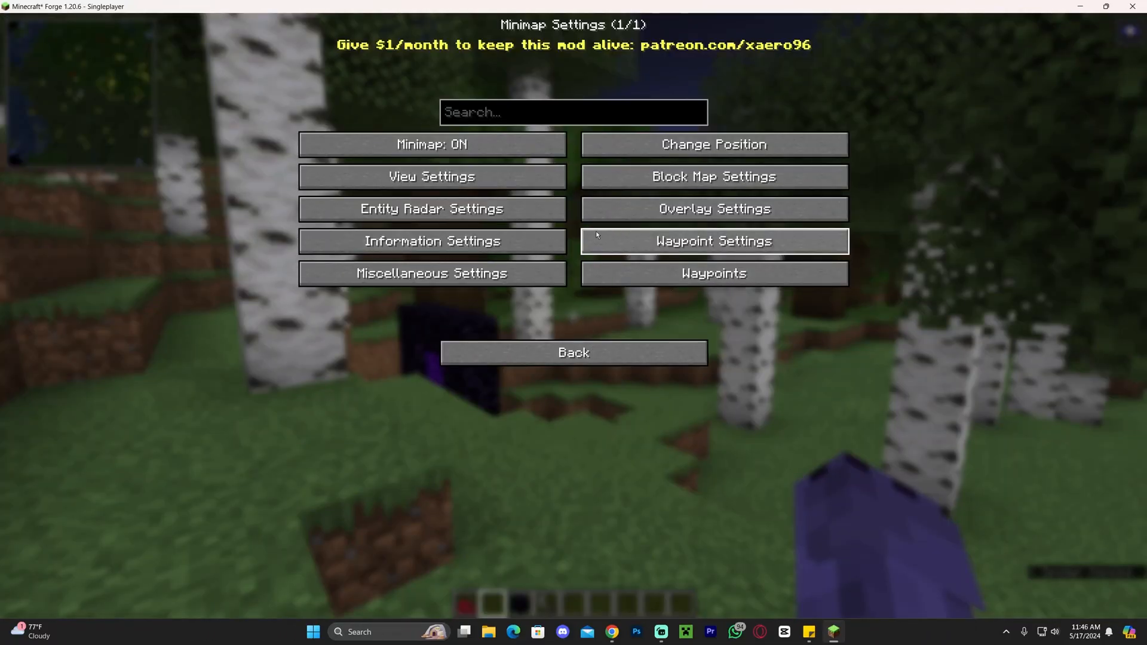
left_click(573, 352)
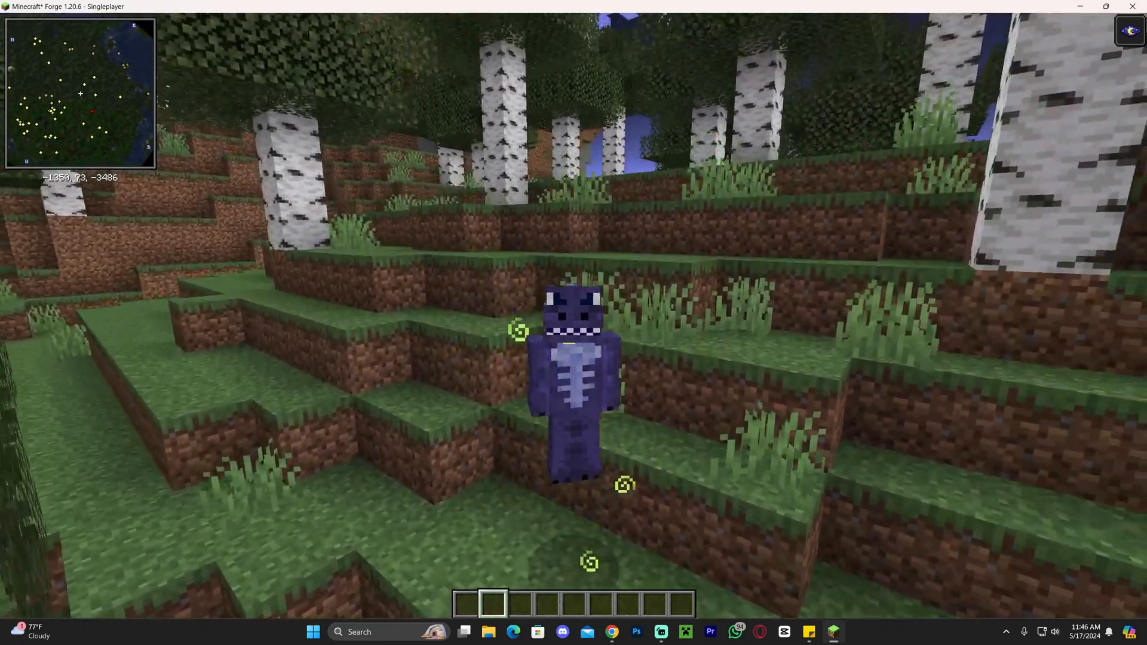